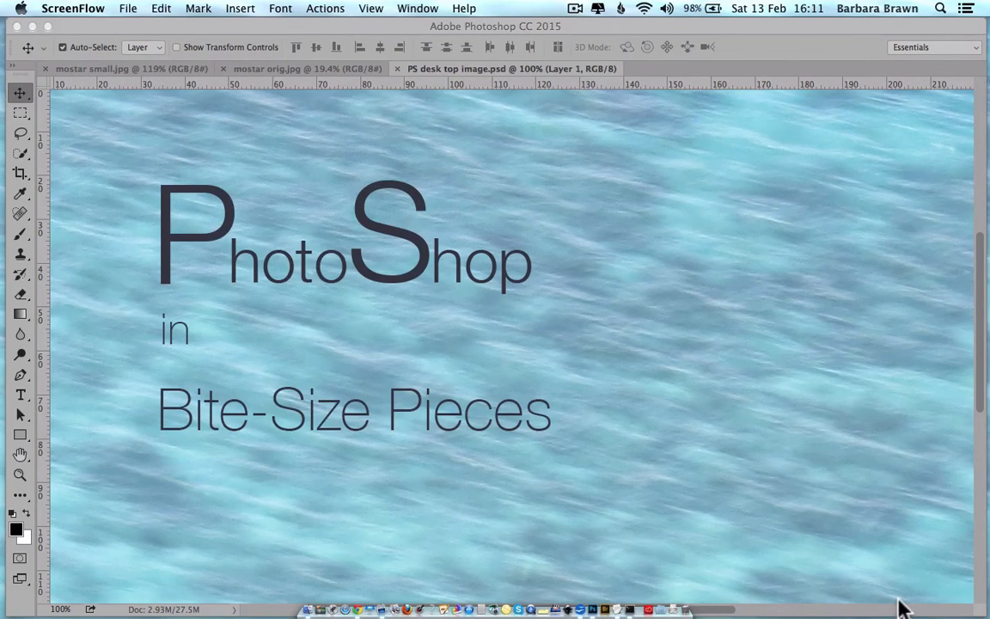
mouse_move(911, 610)
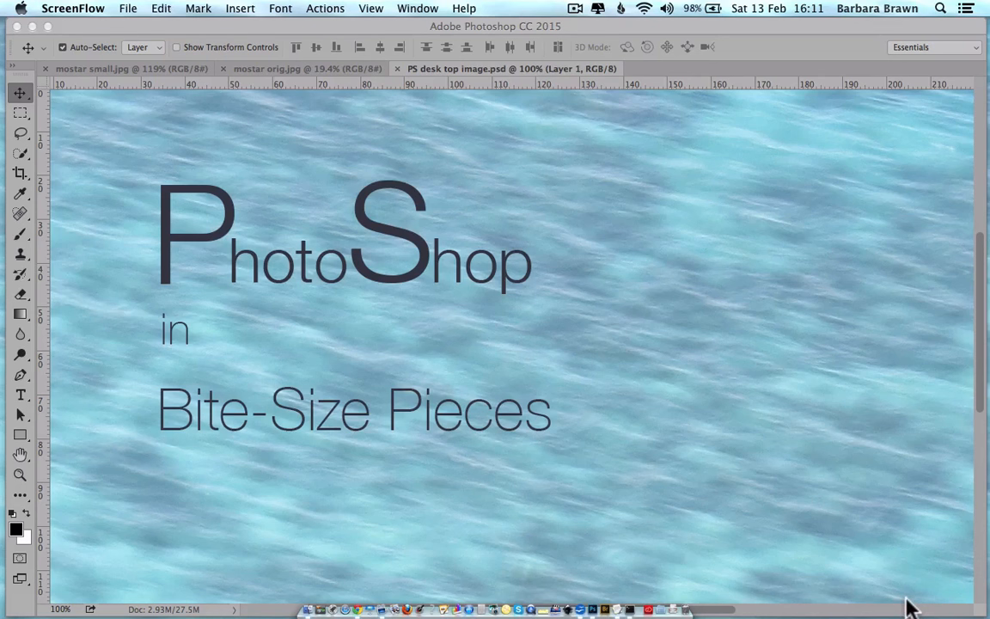
mouse_move(920, 604)
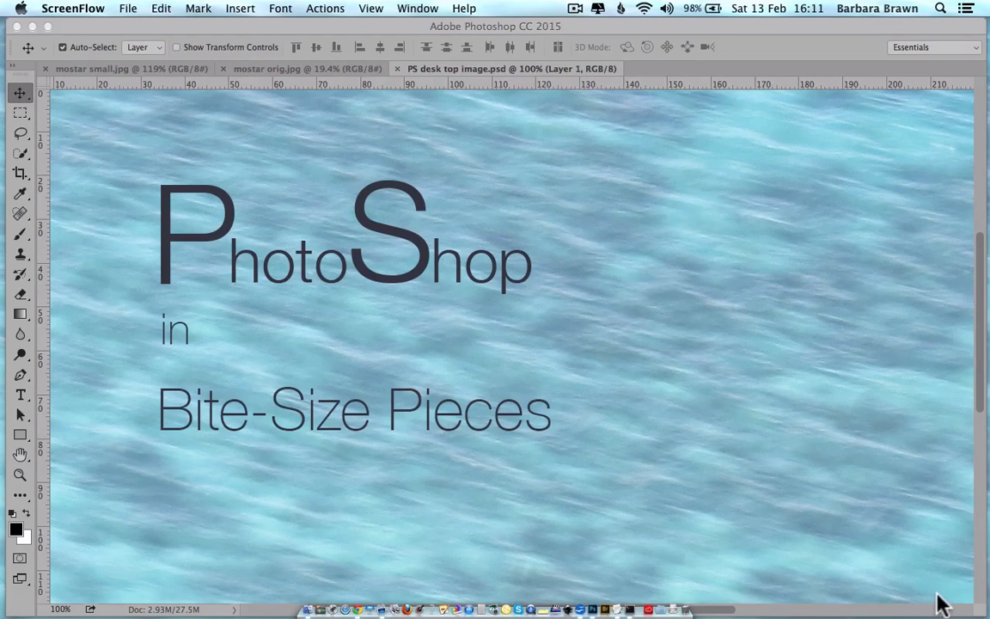
mouse_move(949, 598)
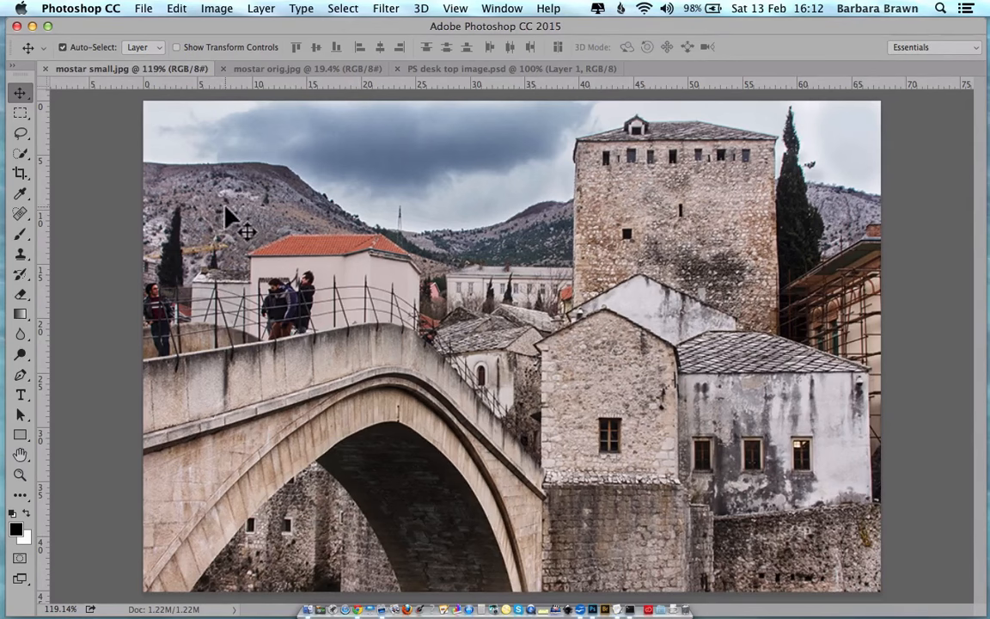
mouse_move(238, 216)
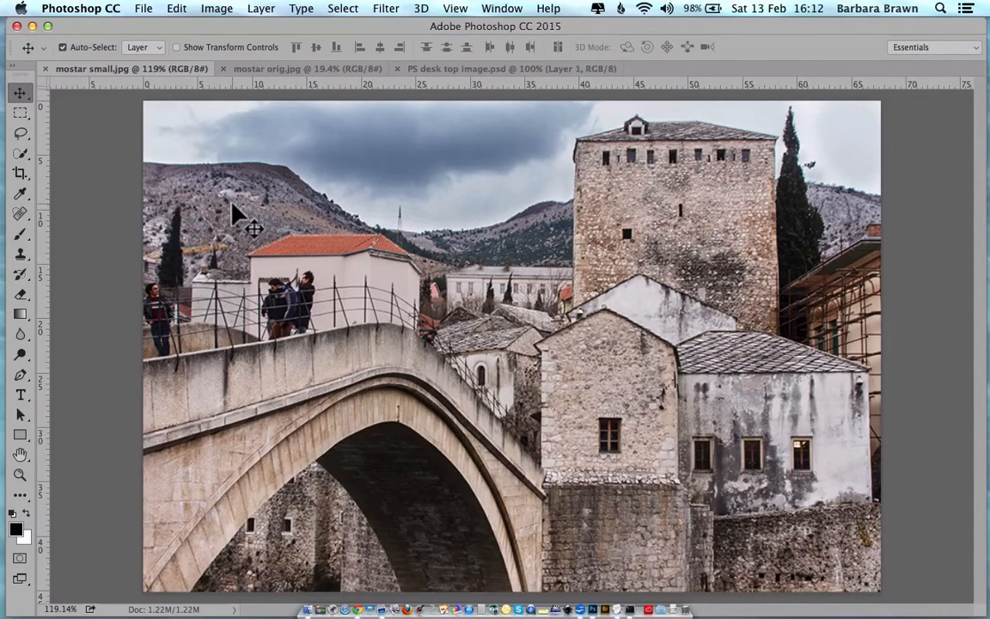
mouse_move(244, 213)
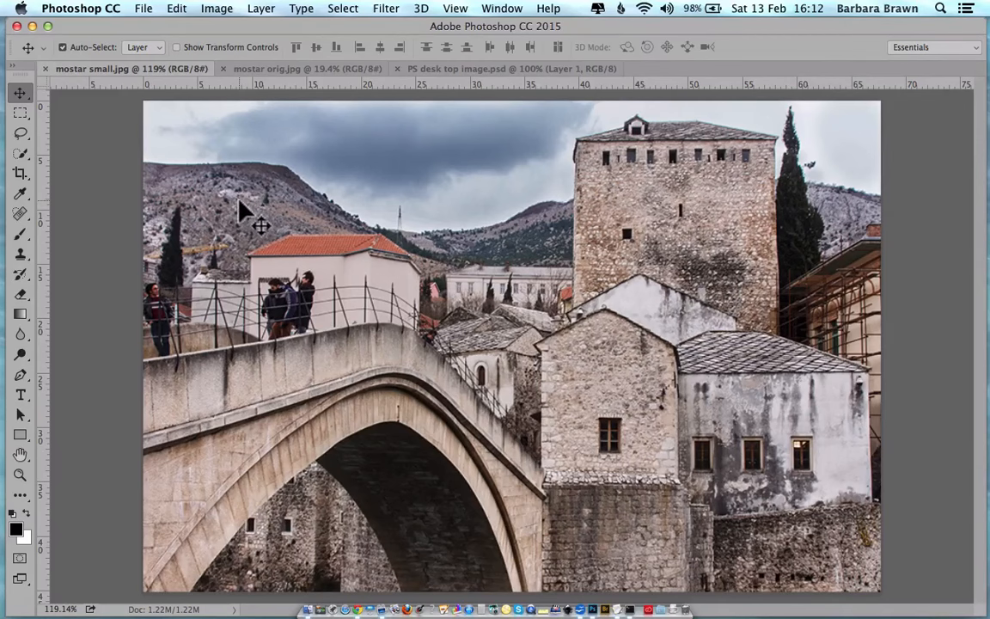
mouse_move(206, 158)
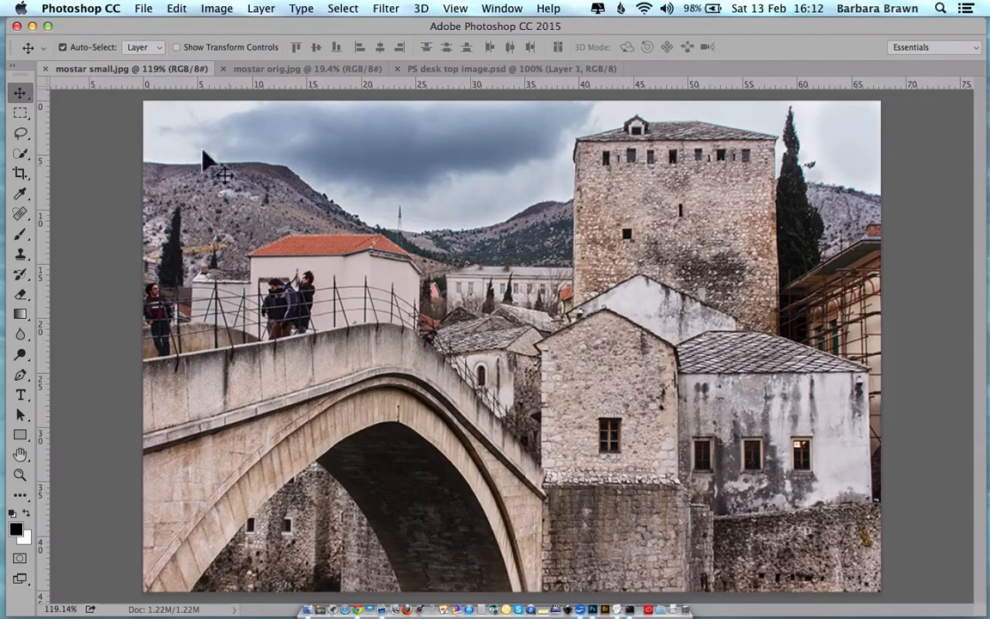
mouse_move(112, 90)
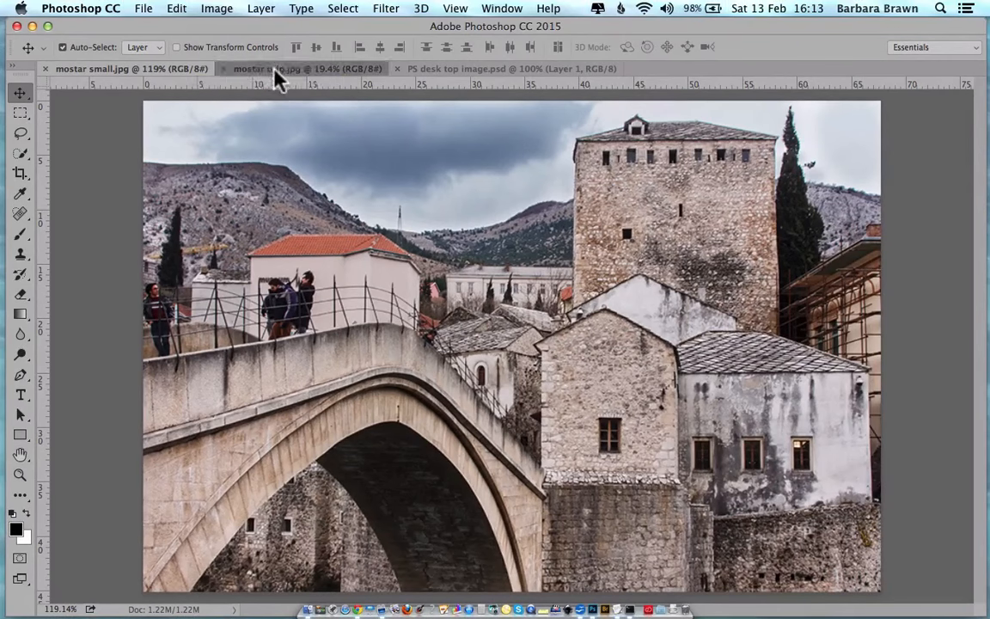
Switch to the mostar orig.jpg document to view the full-size photo.
left_click(306, 69)
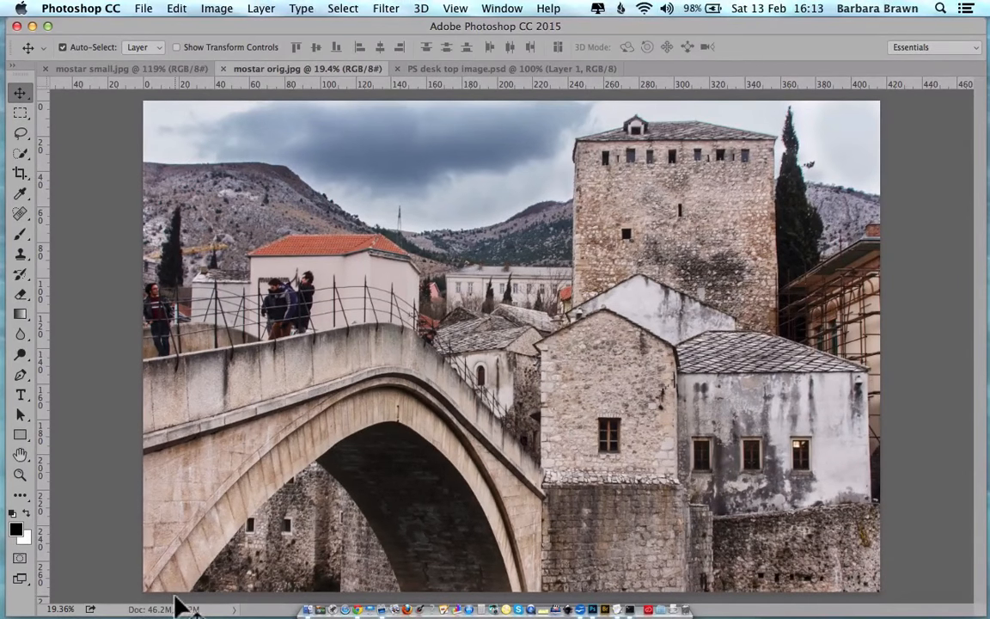
mouse_move(111, 117)
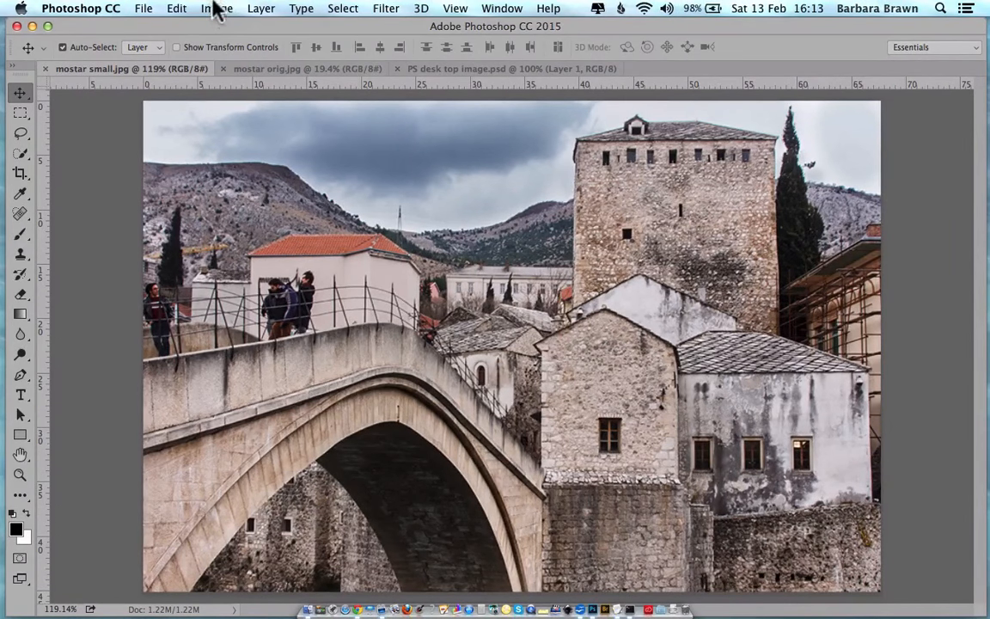
Check the 800 × 533 px photo's size in inches and centimetres in Image Size, then cancel without resizing.
left_click(216, 7)
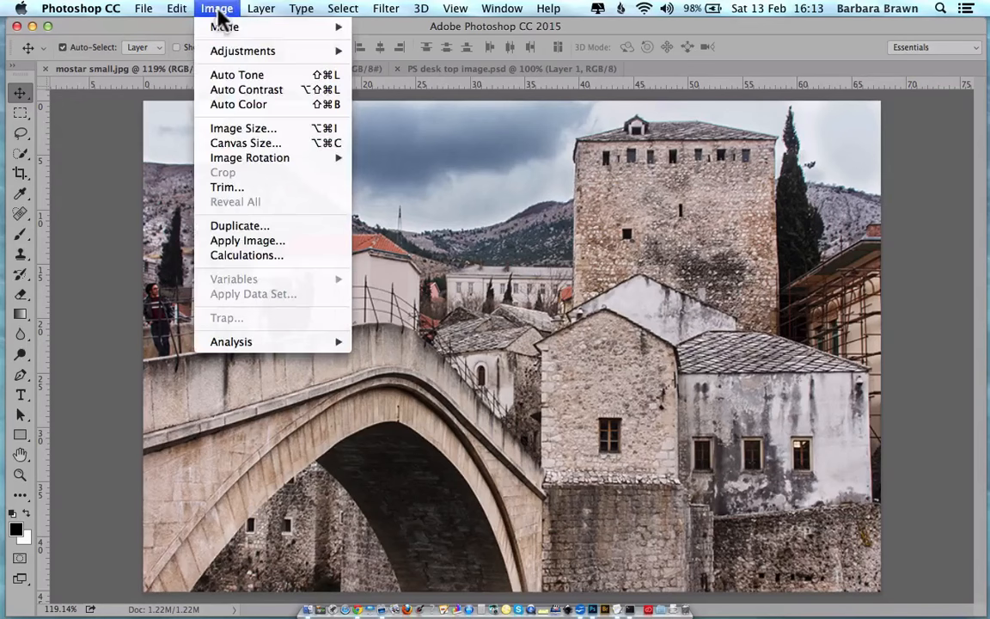
mouse_move(244, 127)
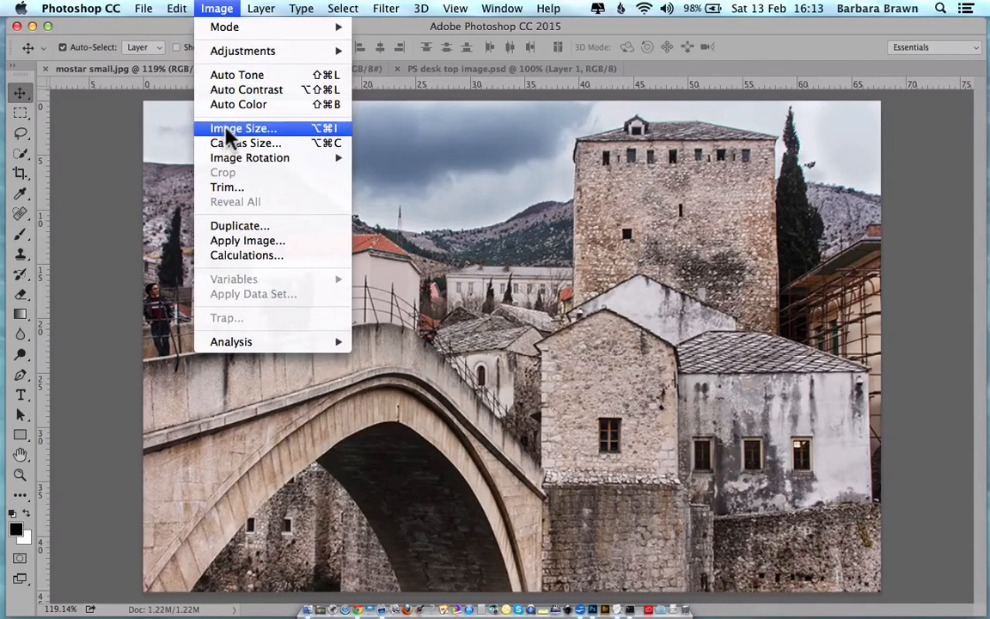
left_click(243, 127)
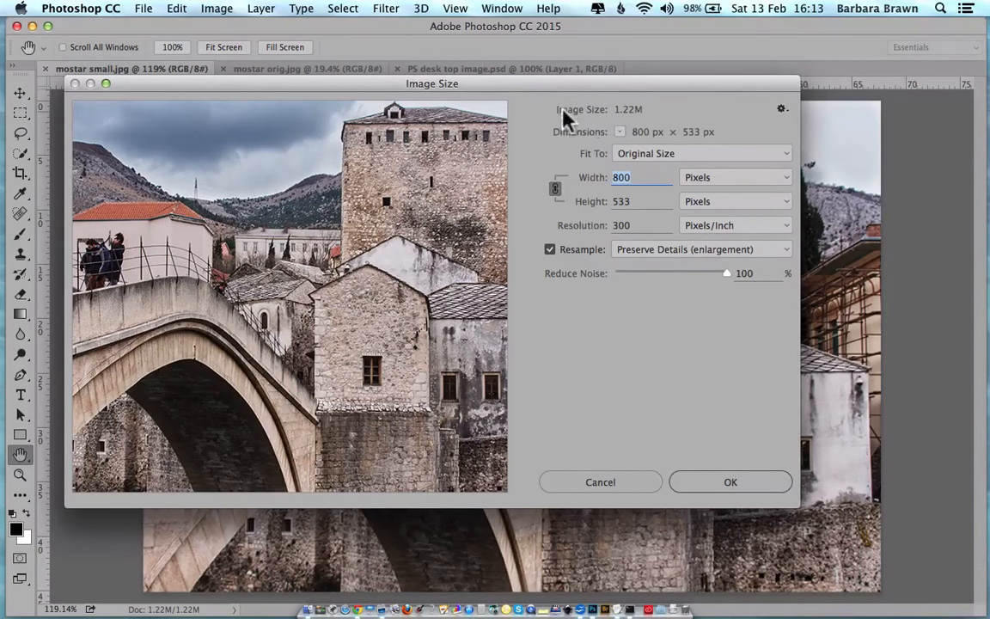
mouse_move(644, 119)
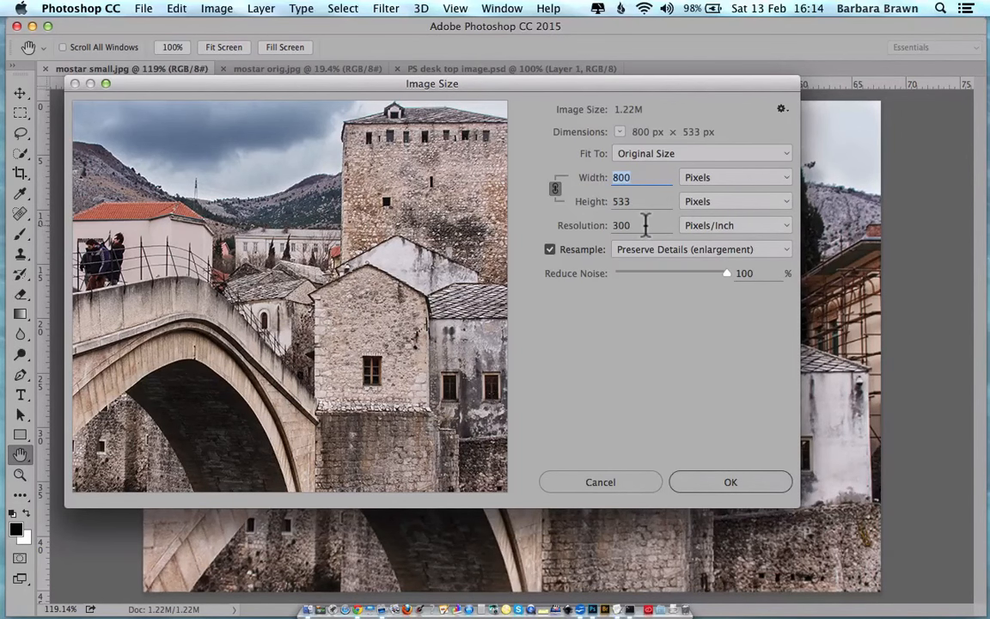
mouse_move(650, 225)
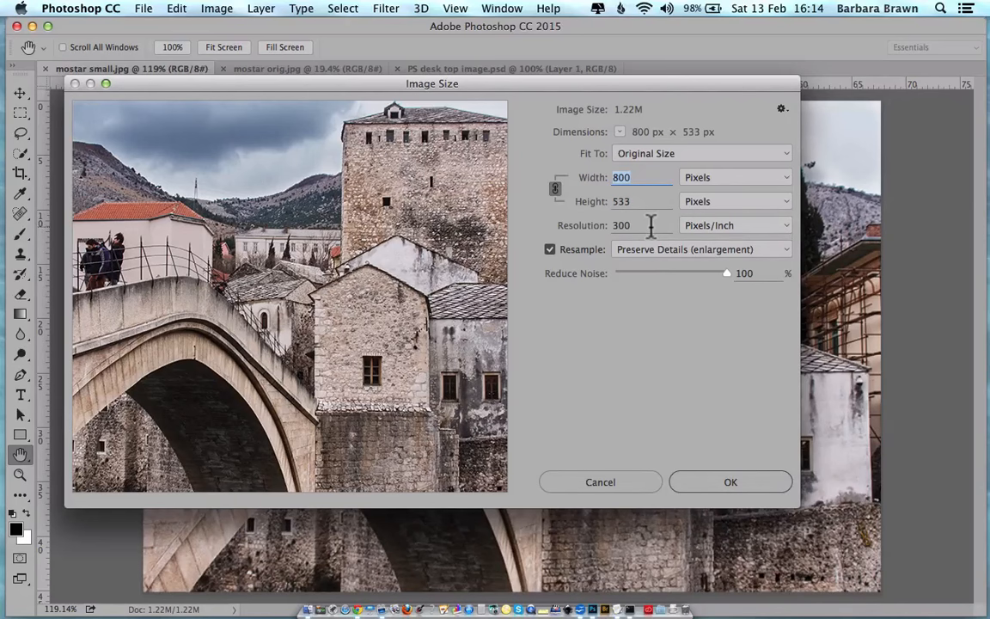
mouse_move(782, 181)
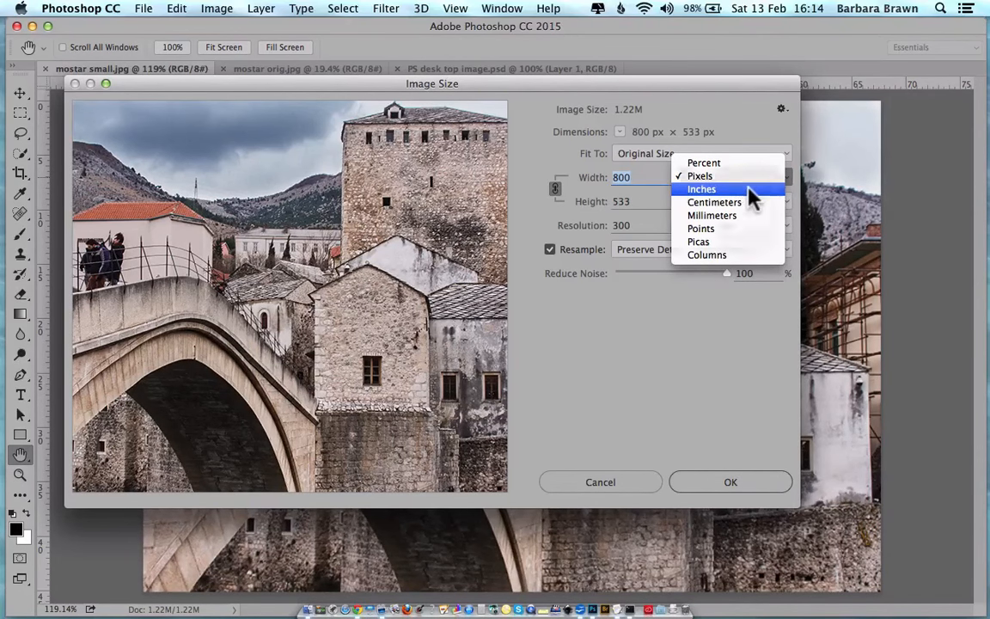
left_click(701, 187)
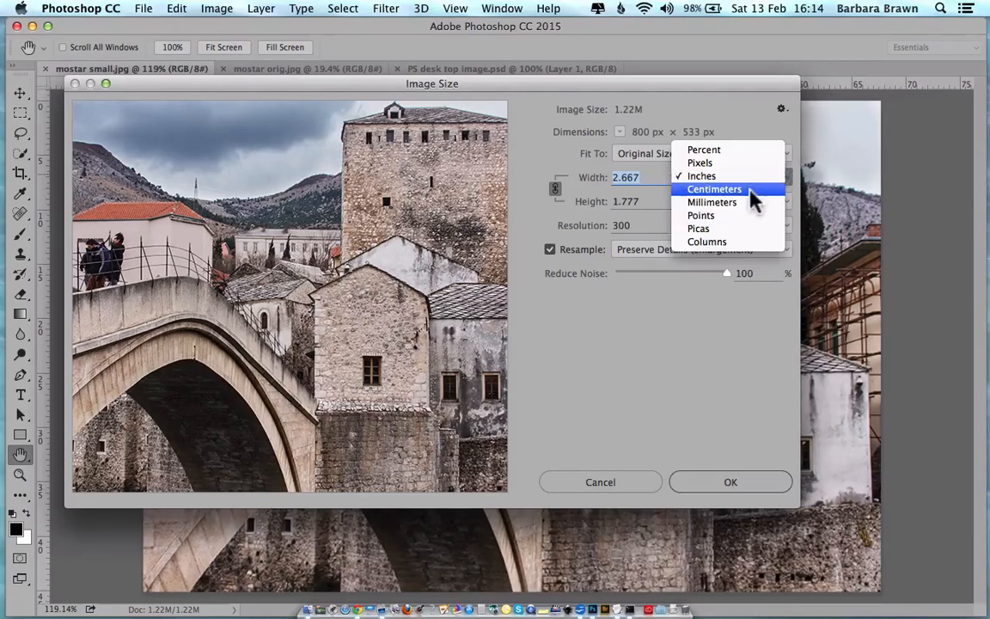
left_click(715, 189)
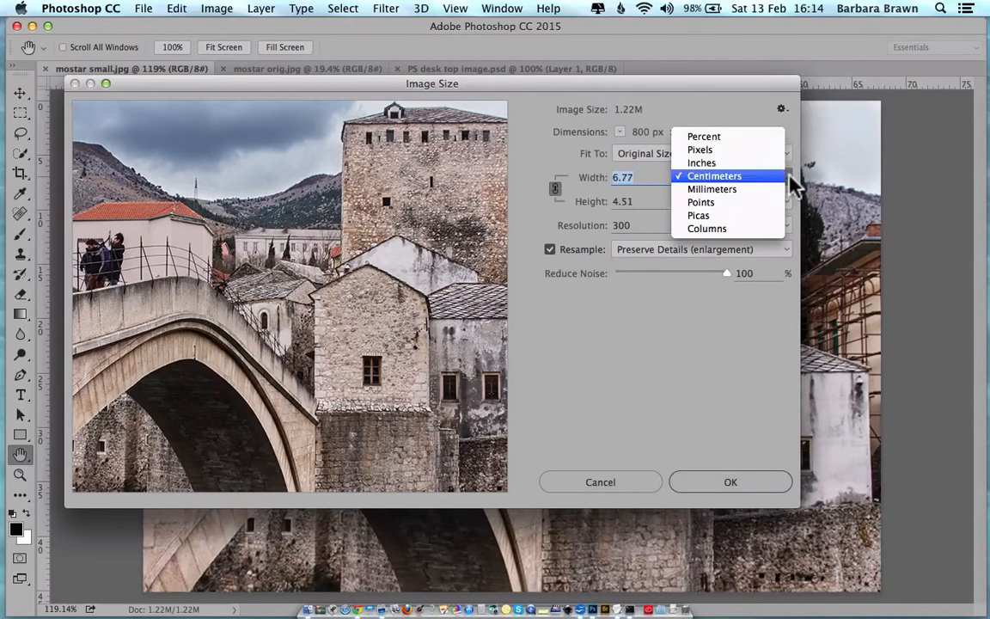
left_click(699, 148)
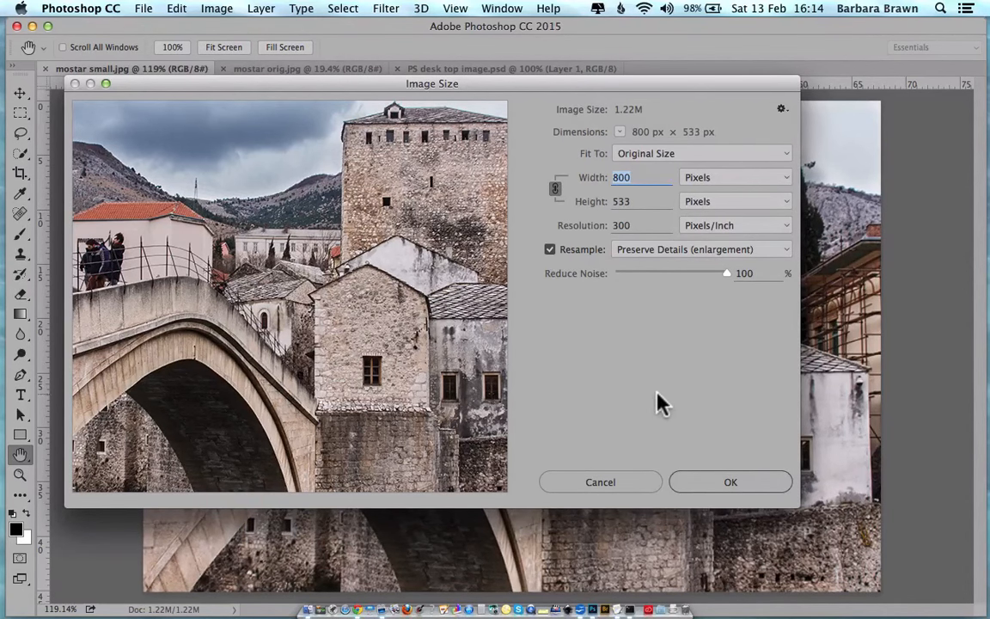
mouse_move(602, 123)
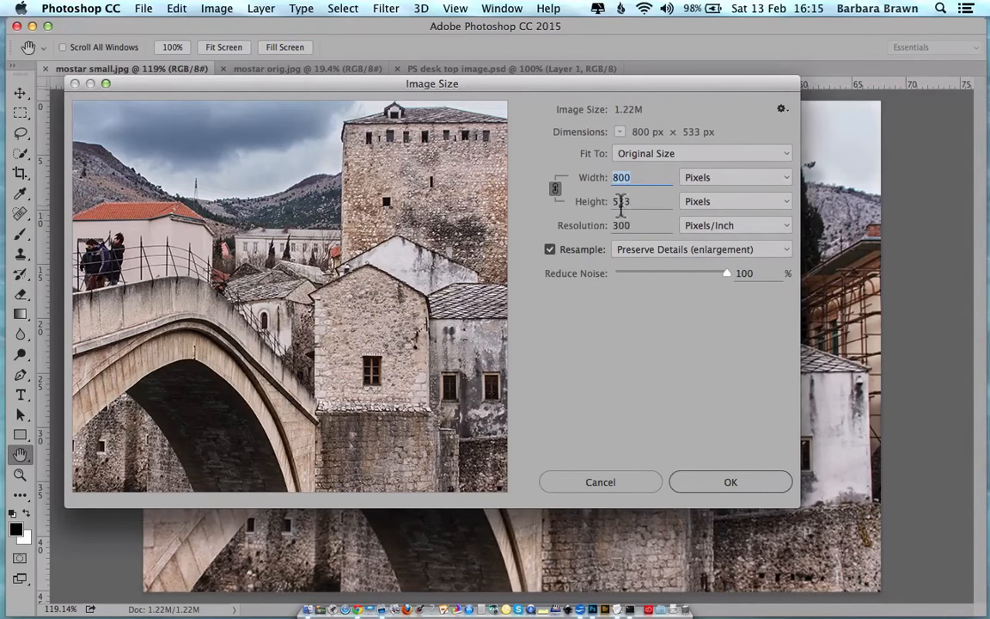
left_click(729, 481)
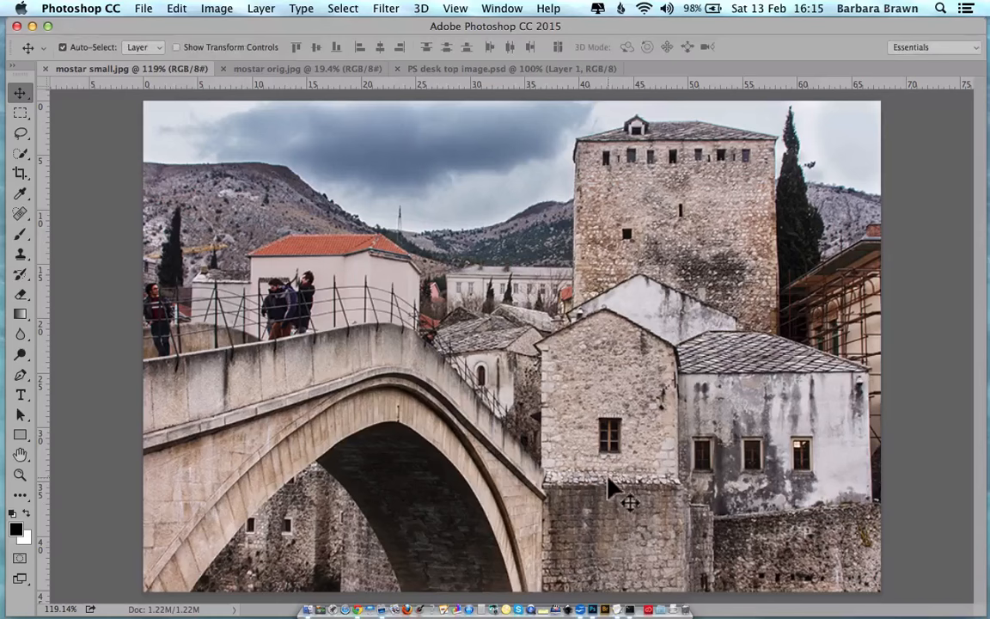
mouse_move(301, 69)
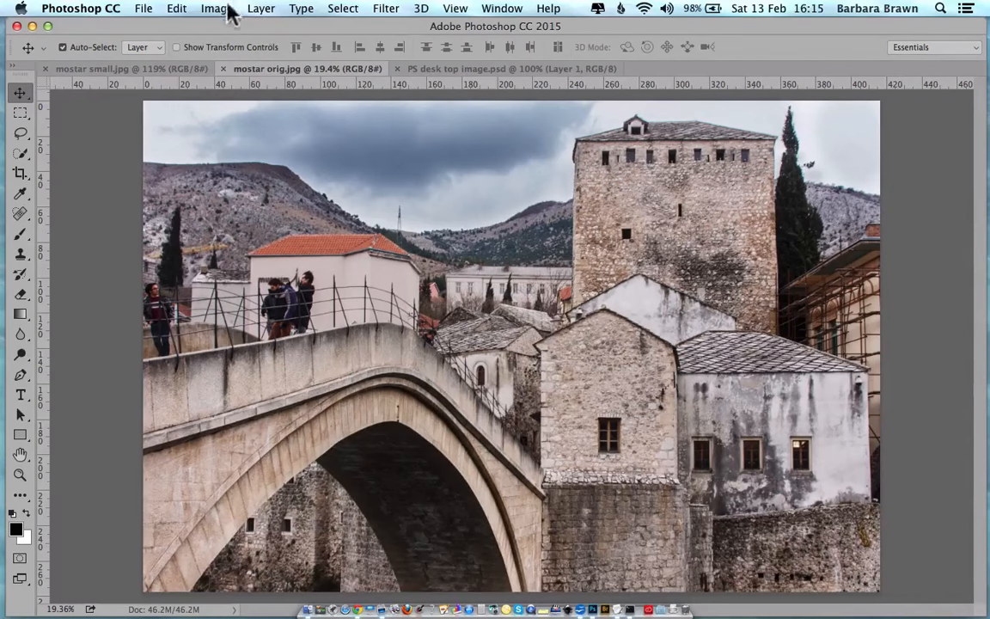
left_click(217, 7)
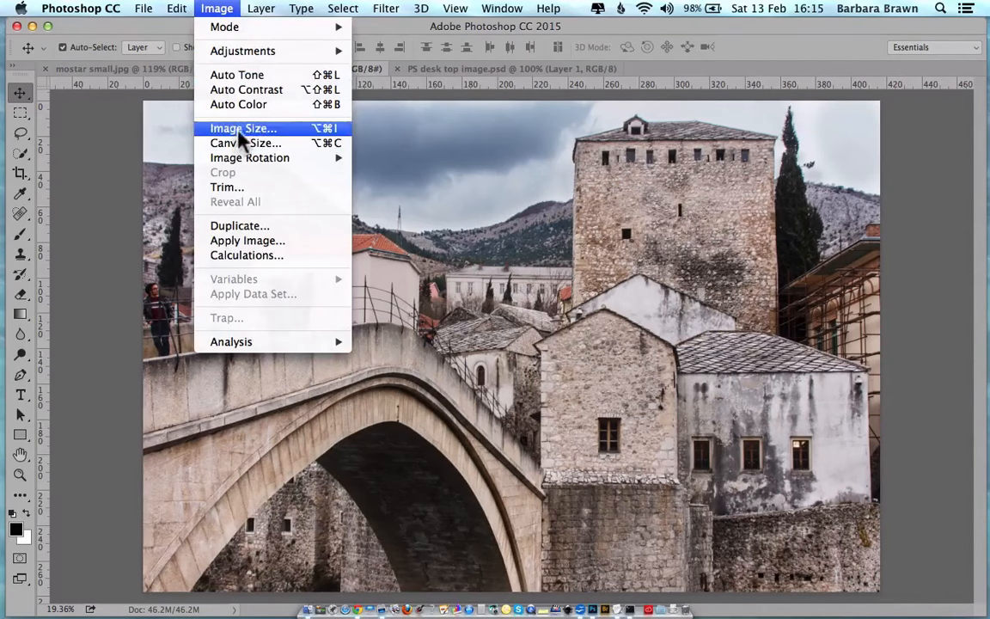
left_click(242, 127)
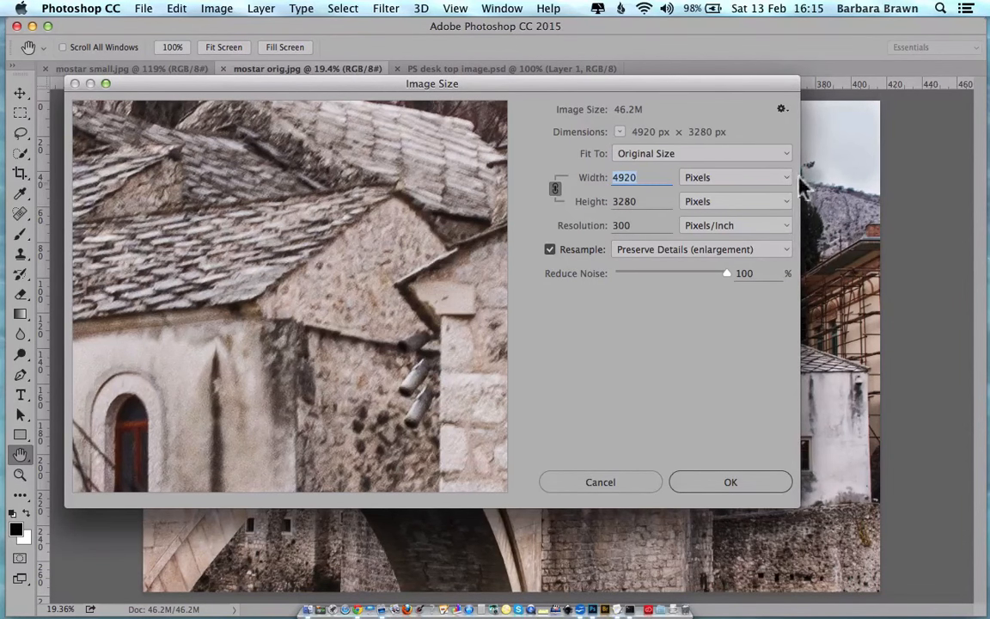
left_click(736, 177)
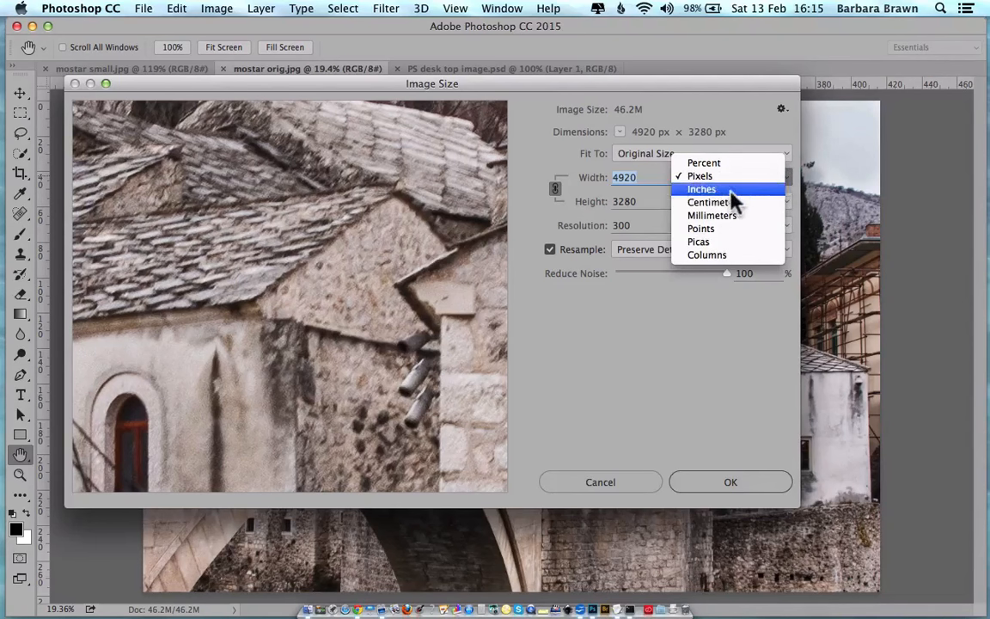
left_click(701, 189)
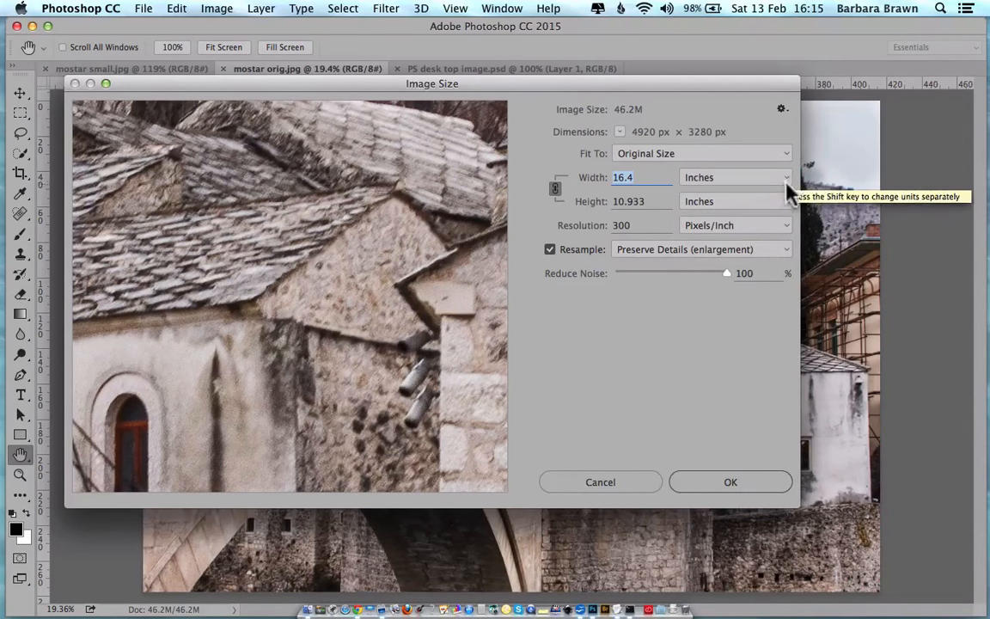
left_click(736, 177)
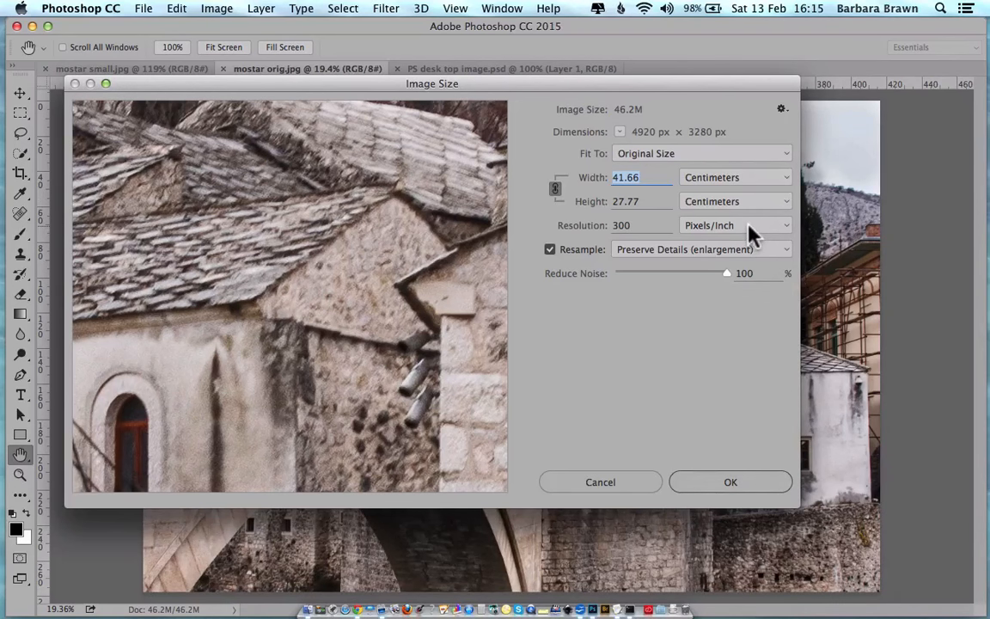
mouse_move(632, 258)
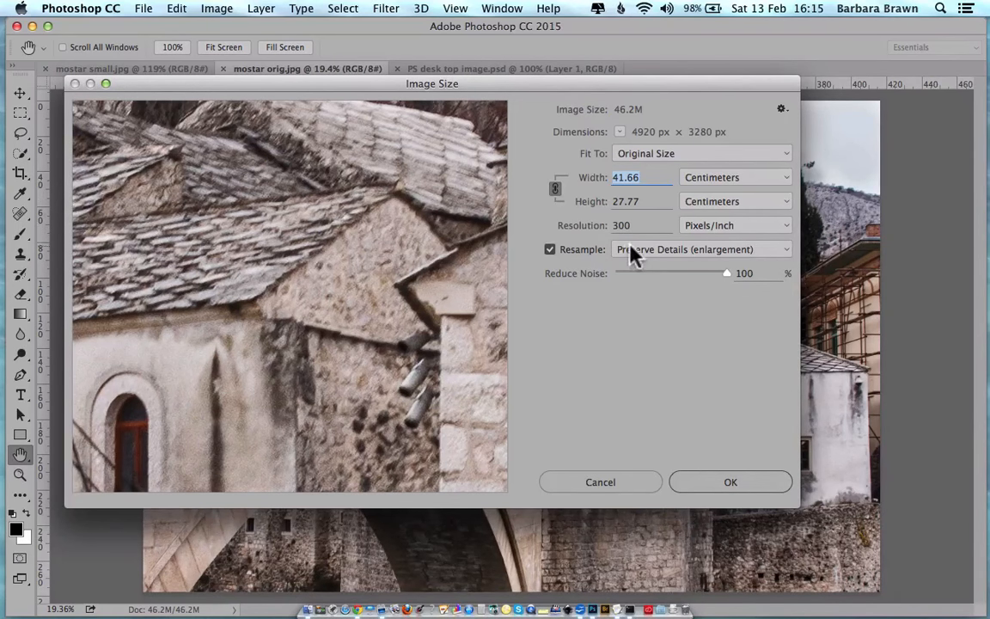
left_click(736, 177)
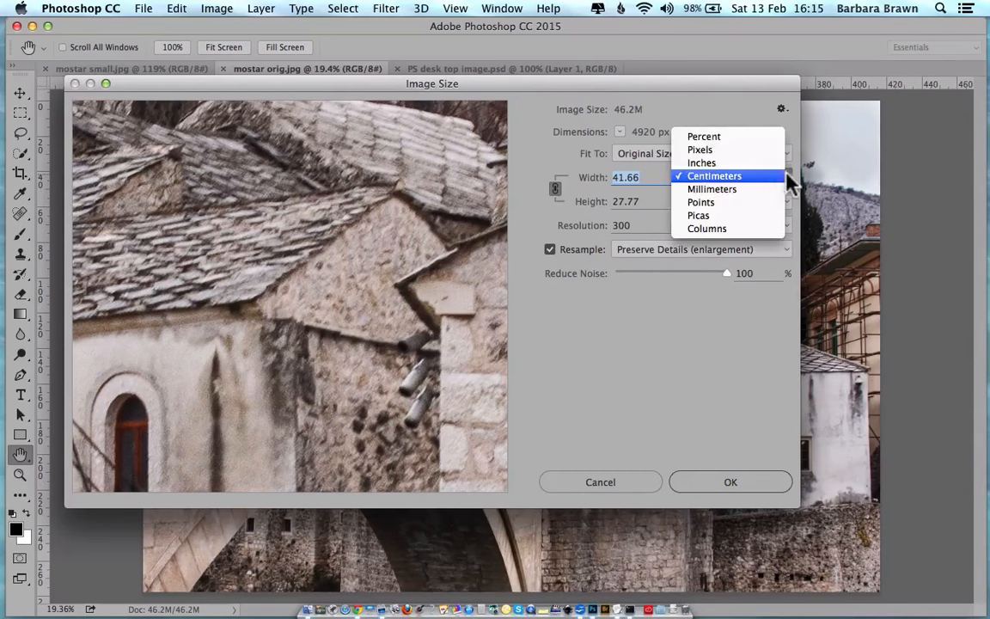
left_click(700, 150)
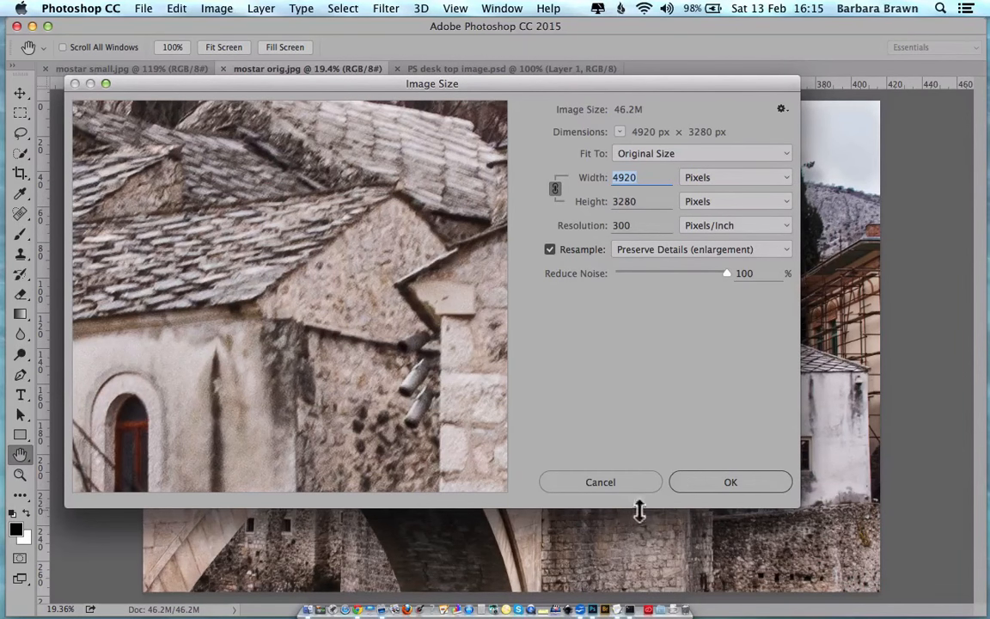
left_click(731, 481)
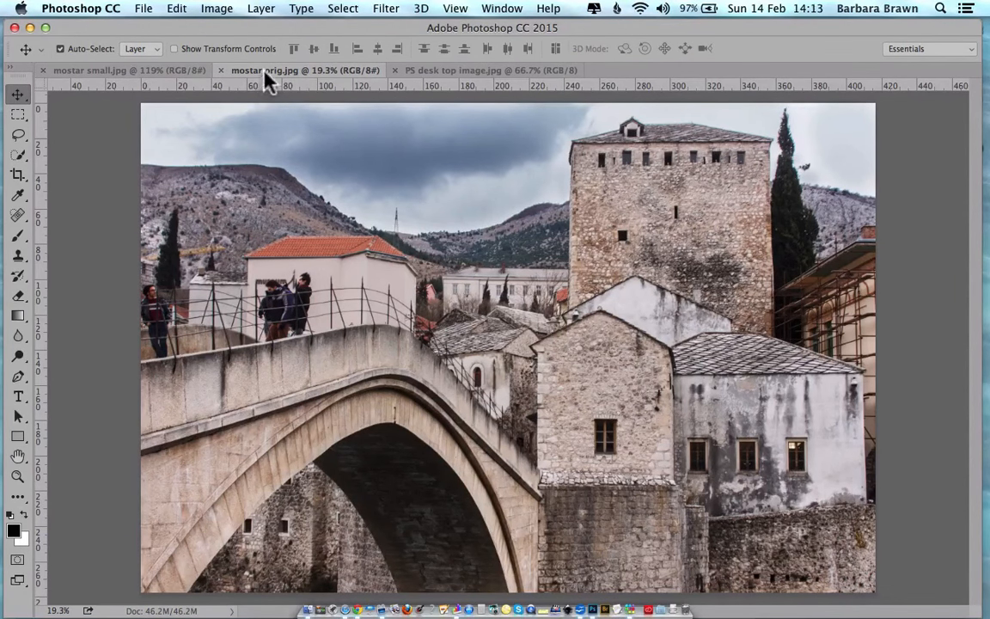
left_click(103, 69)
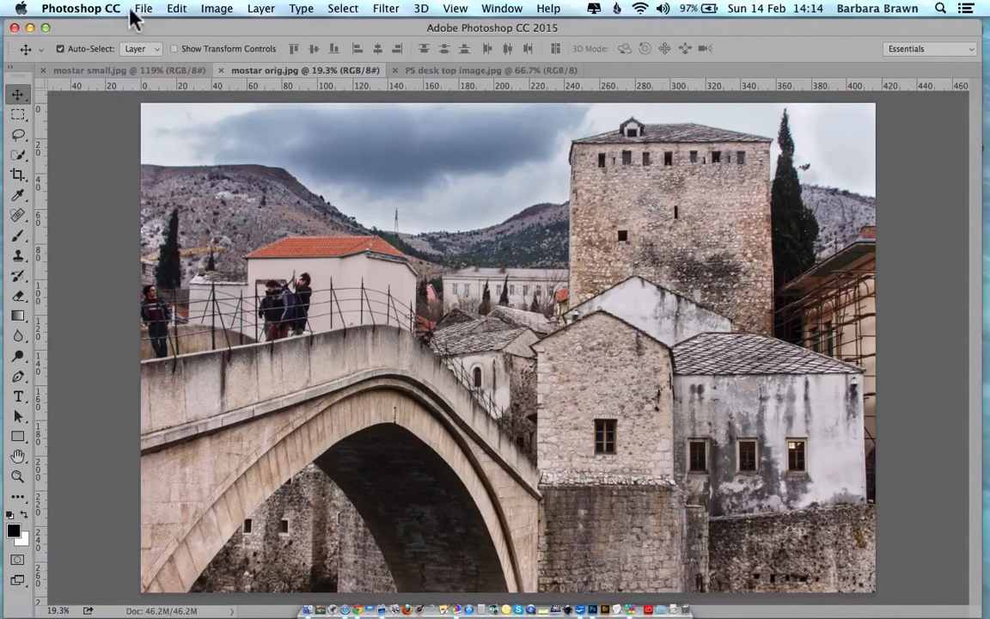
Create a new blank 6 × 4 inch document at 300 pixels per inch.
left_click(144, 7)
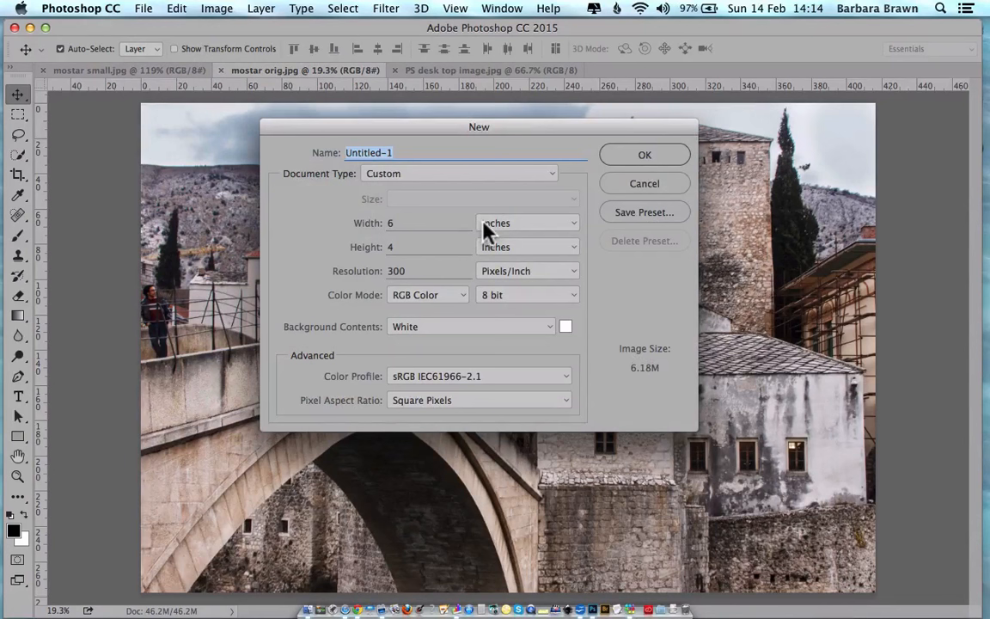
mouse_move(395, 224)
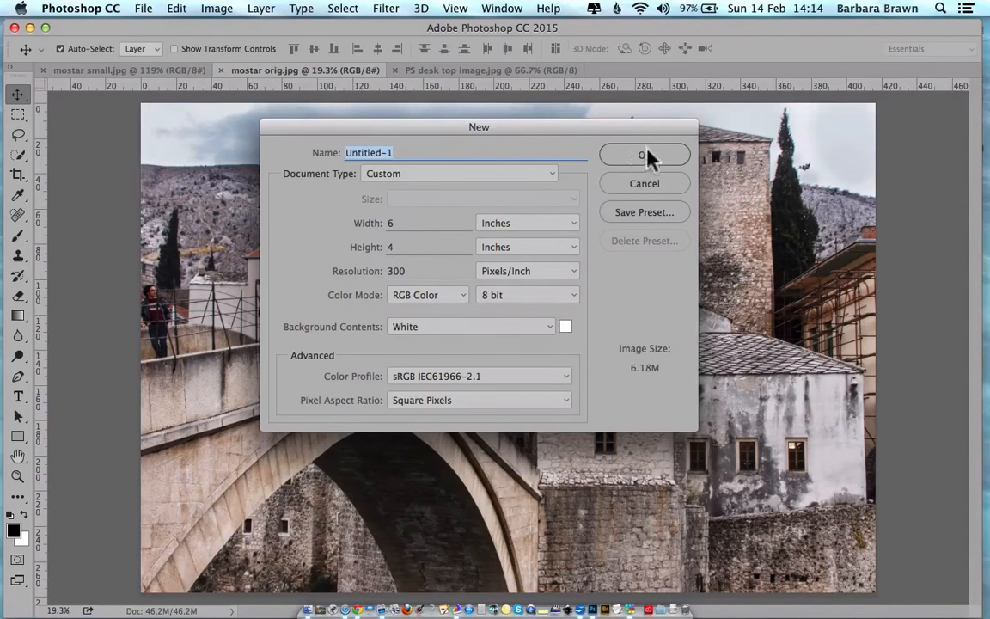
left_click(643, 155)
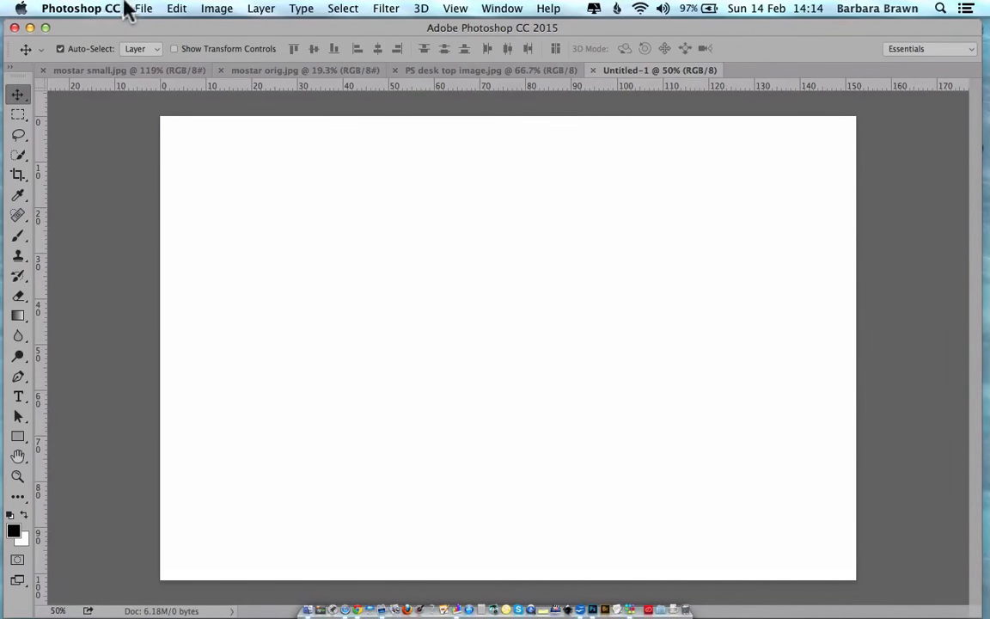
Create a second 6 × 4 inch document with resolution set to 300 pixels per inch.
left_click(145, 7)
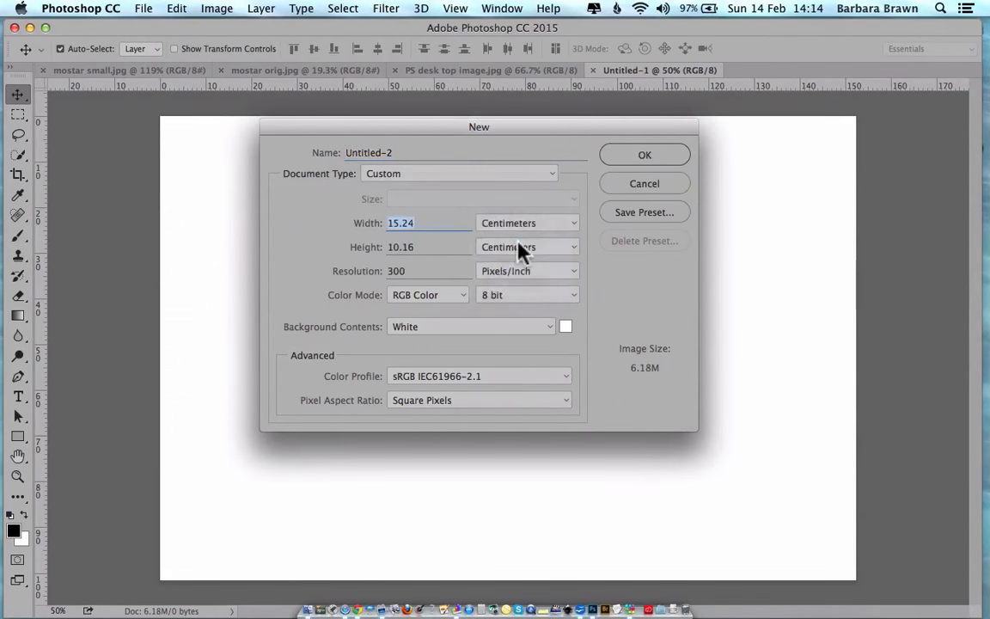
mouse_move(506, 266)
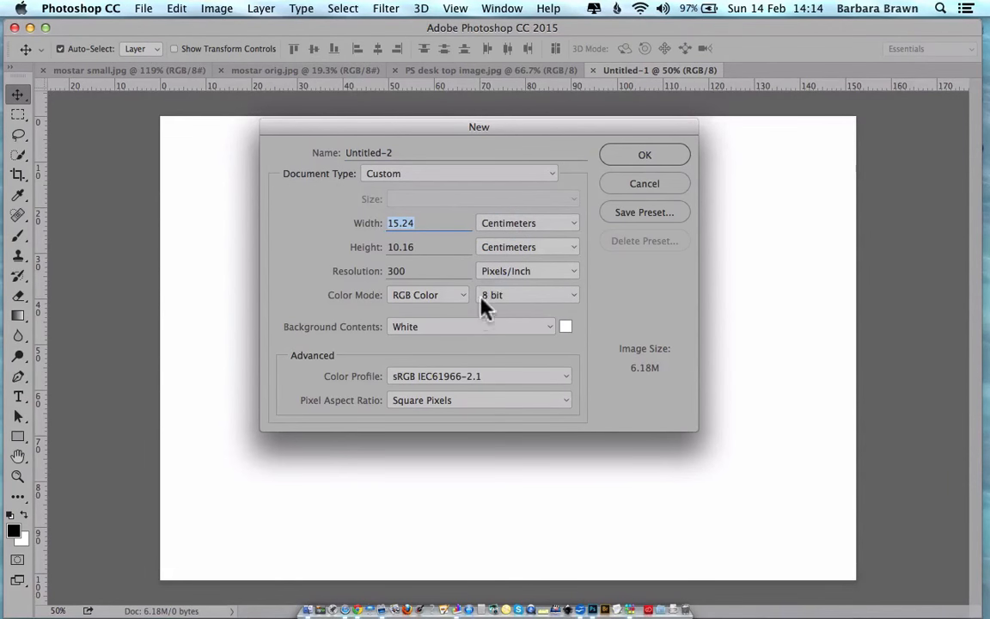
mouse_move(519, 284)
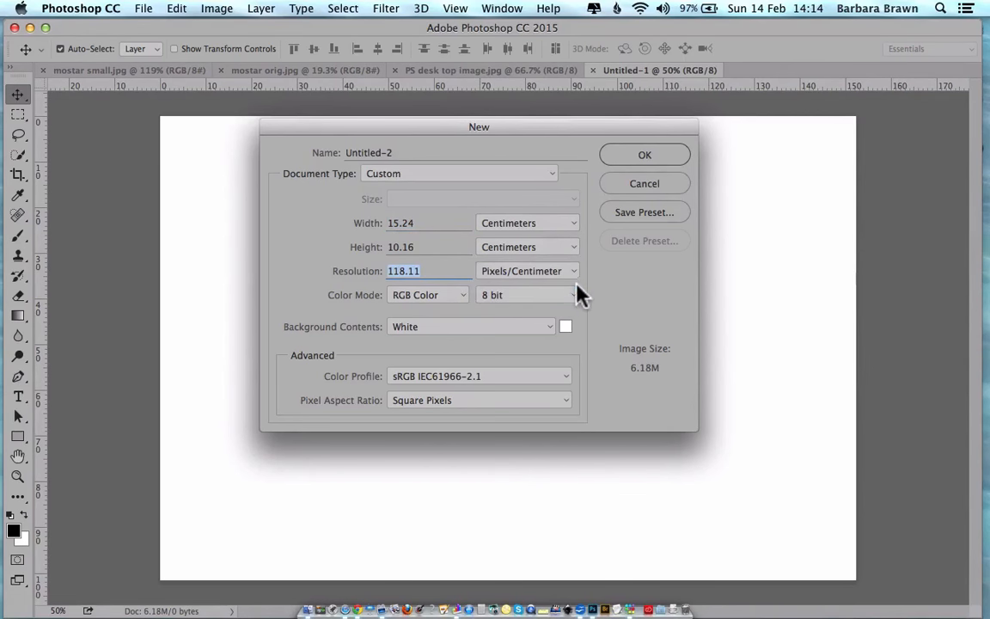
mouse_move(576, 295)
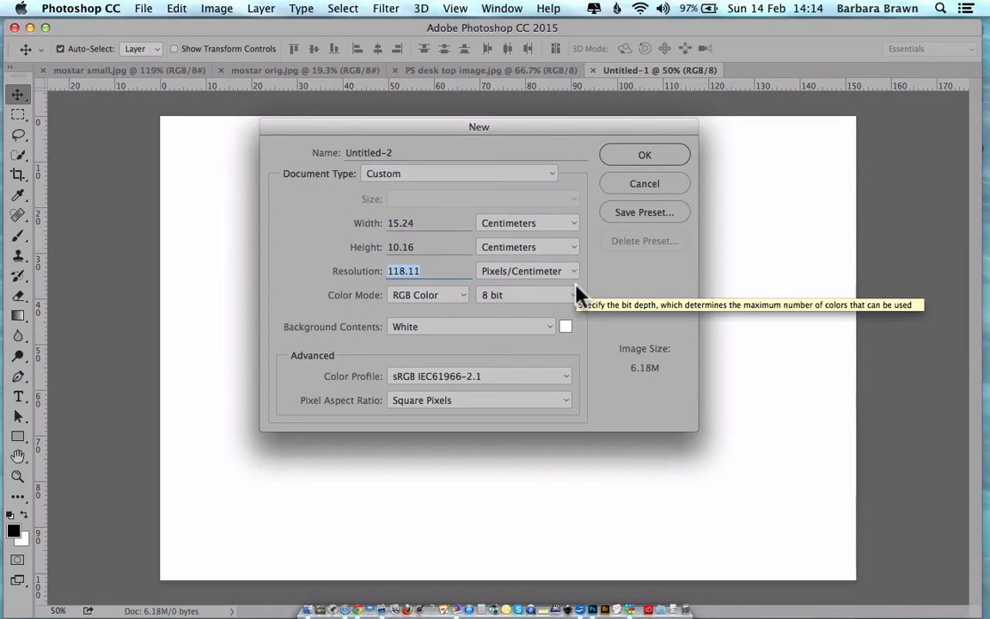
left_click(571, 271)
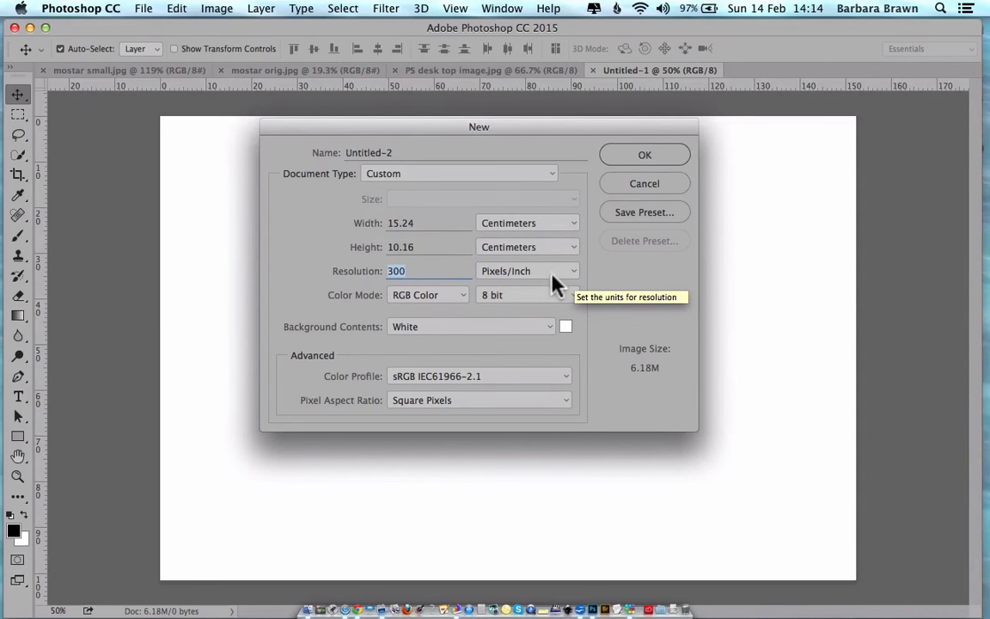
mouse_move(554, 295)
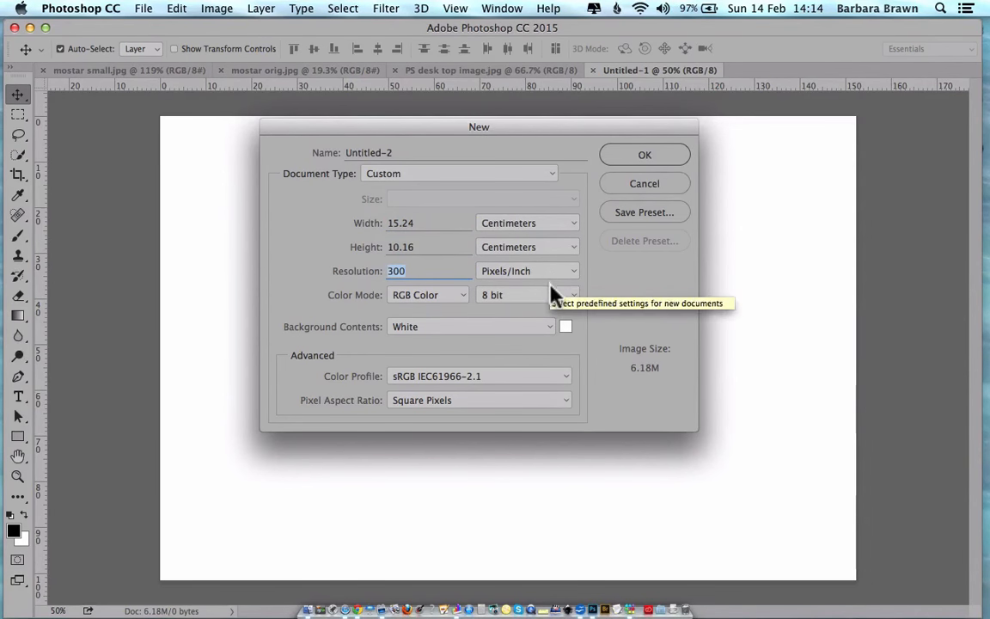
left_click(642, 154)
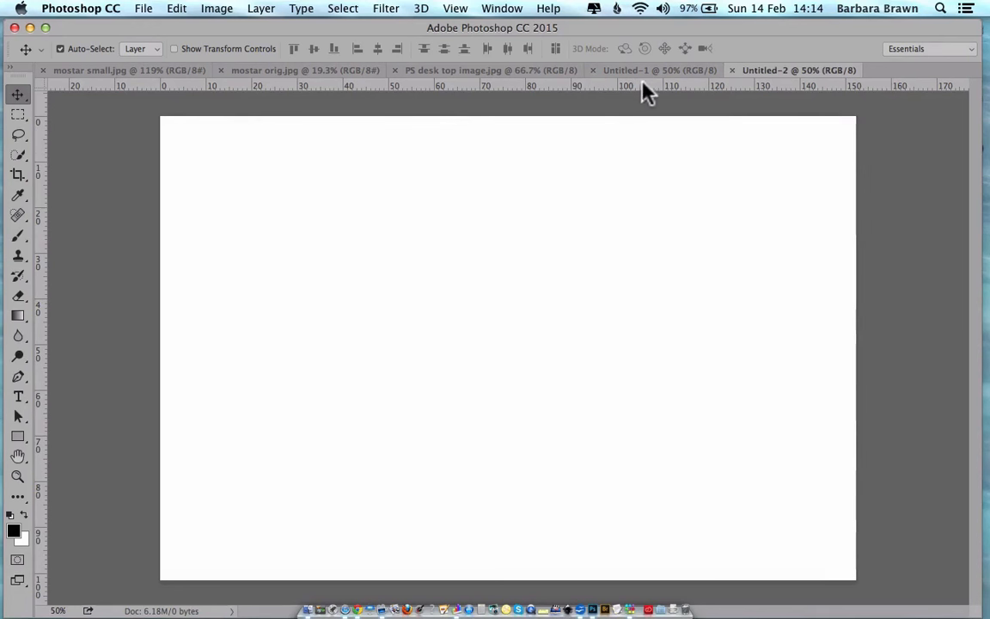
mouse_move(533, 172)
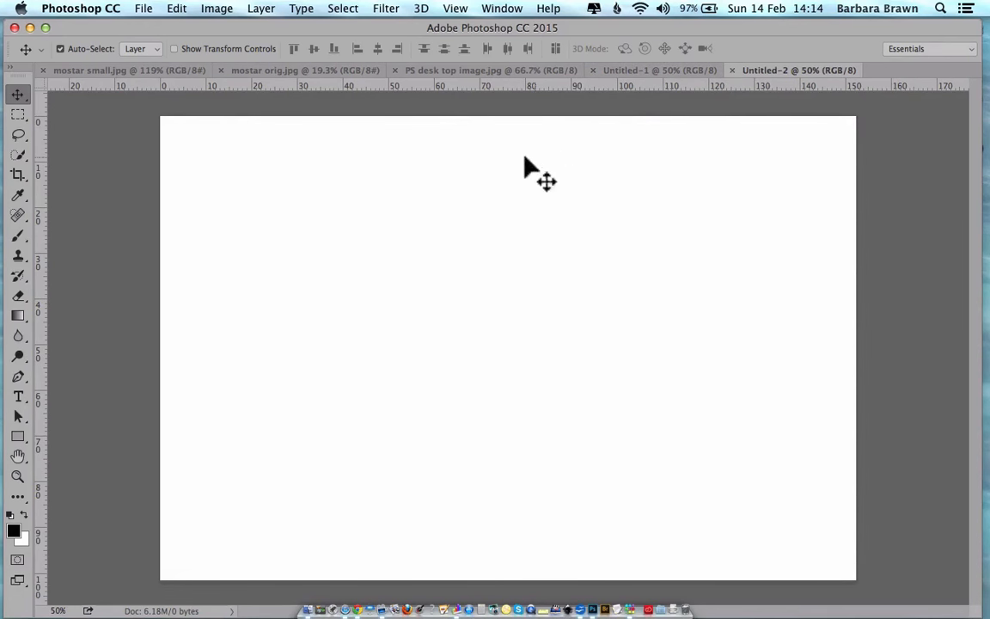
mouse_move(89, 89)
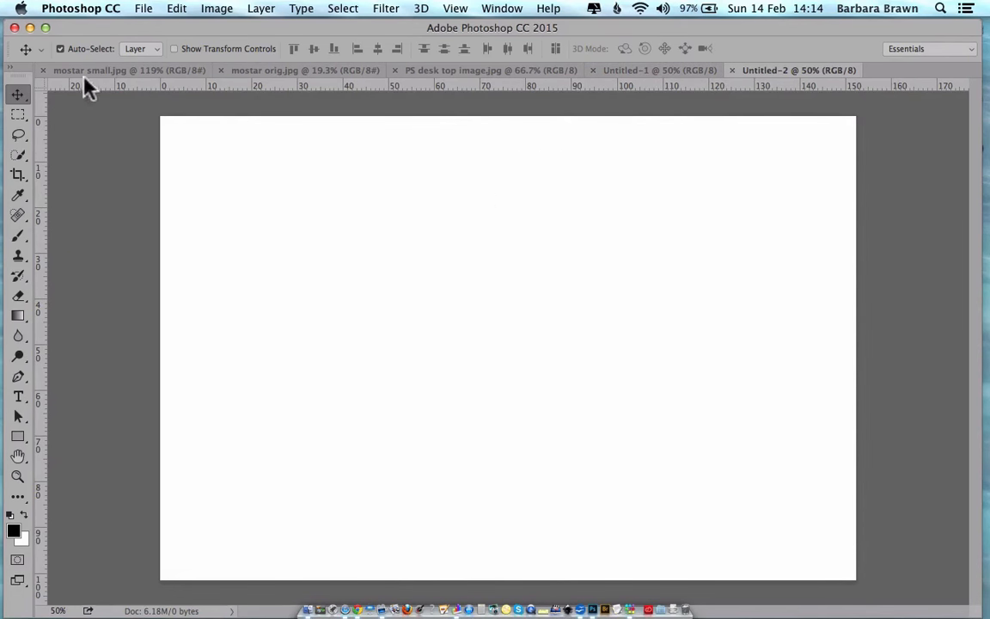
mouse_move(90, 68)
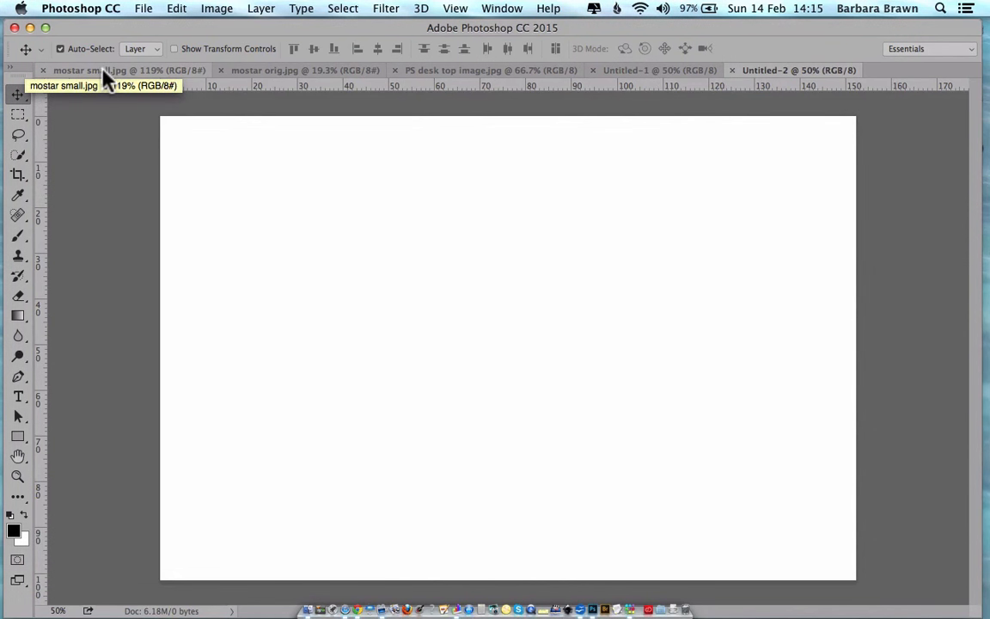
Drop the mostar small.jpg image into Untitled-1 as a small centred layer.
left_click(120, 69)
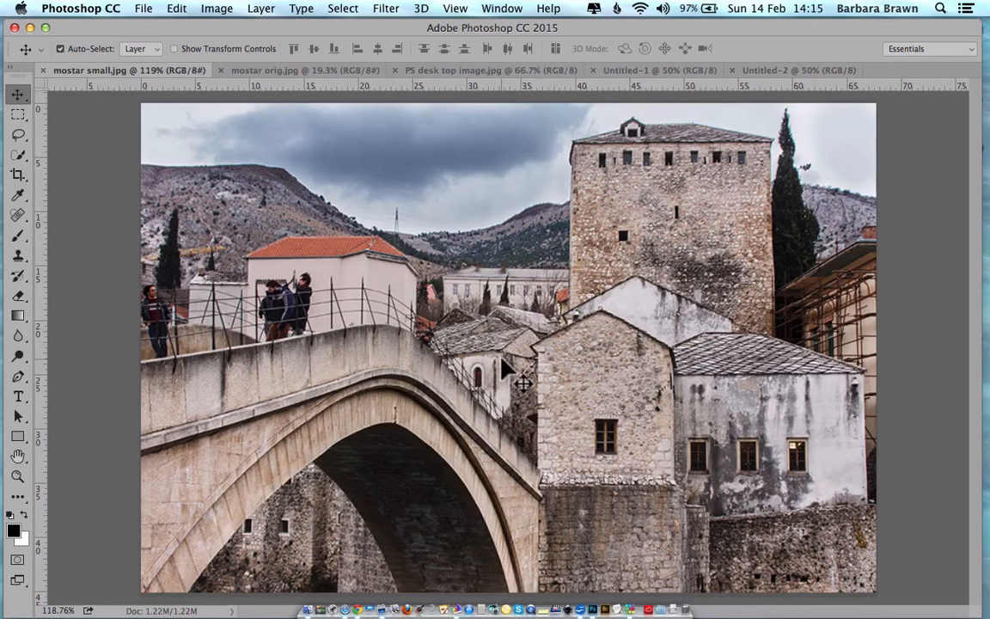
mouse_move(610, 101)
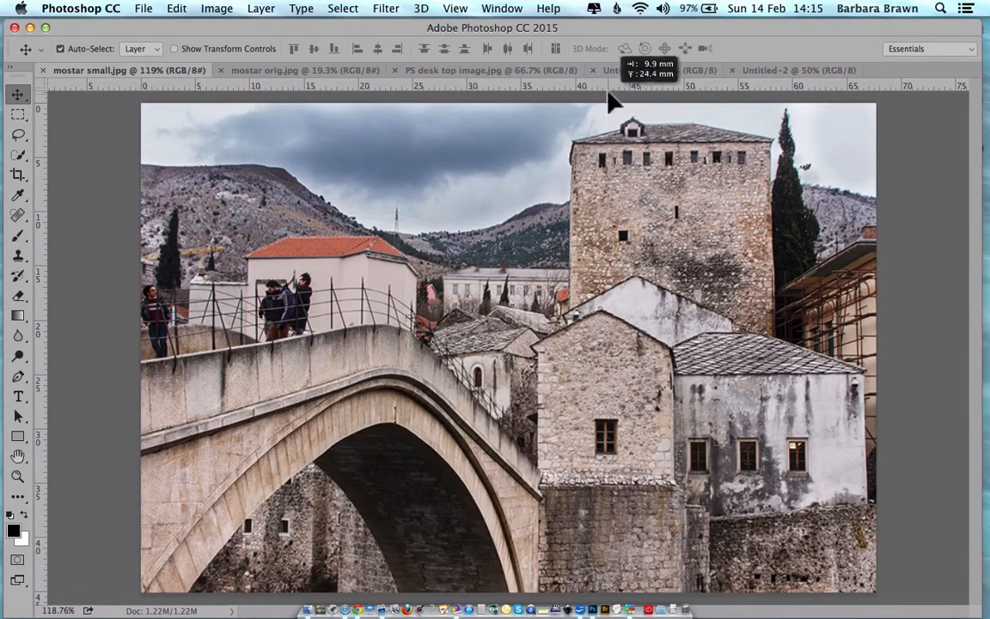
left_click(660, 69)
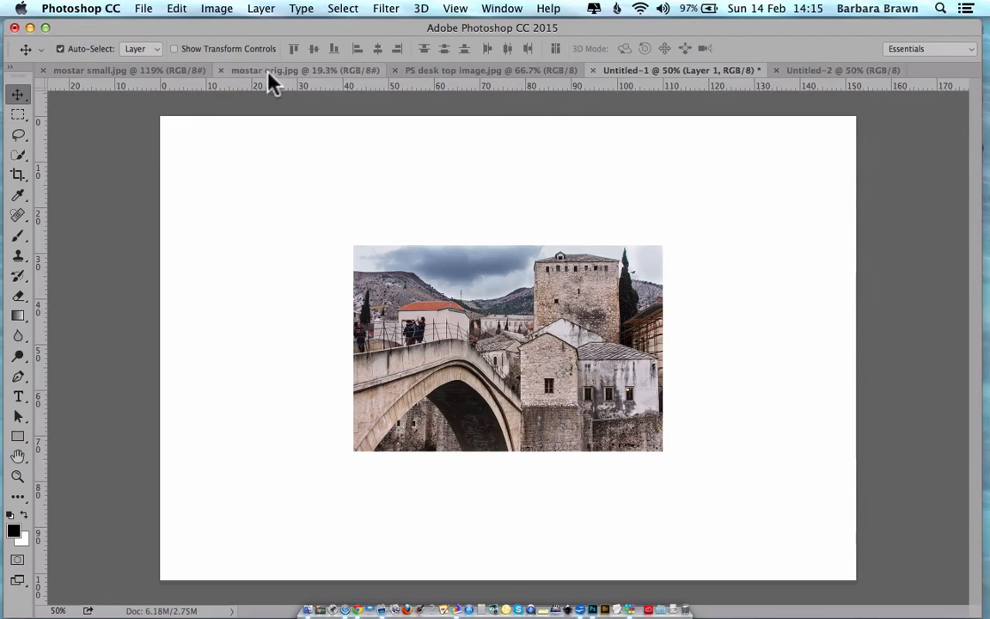
mouse_move(275, 71)
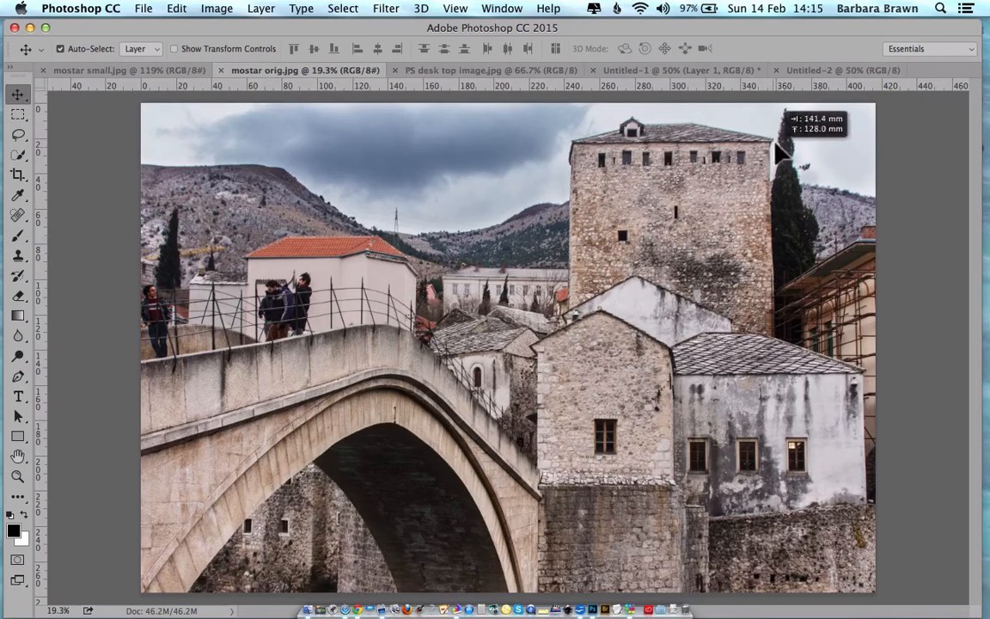
Drop the mostar orig.jpg image into Untitled-2, then return to Untitled-1.
left_click(839, 68)
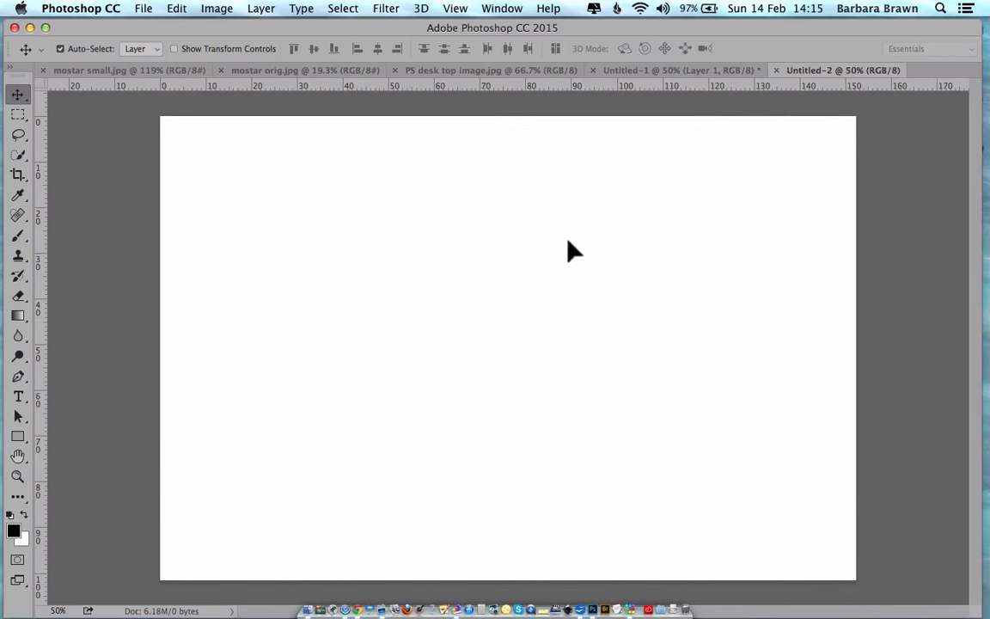
mouse_move(492, 337)
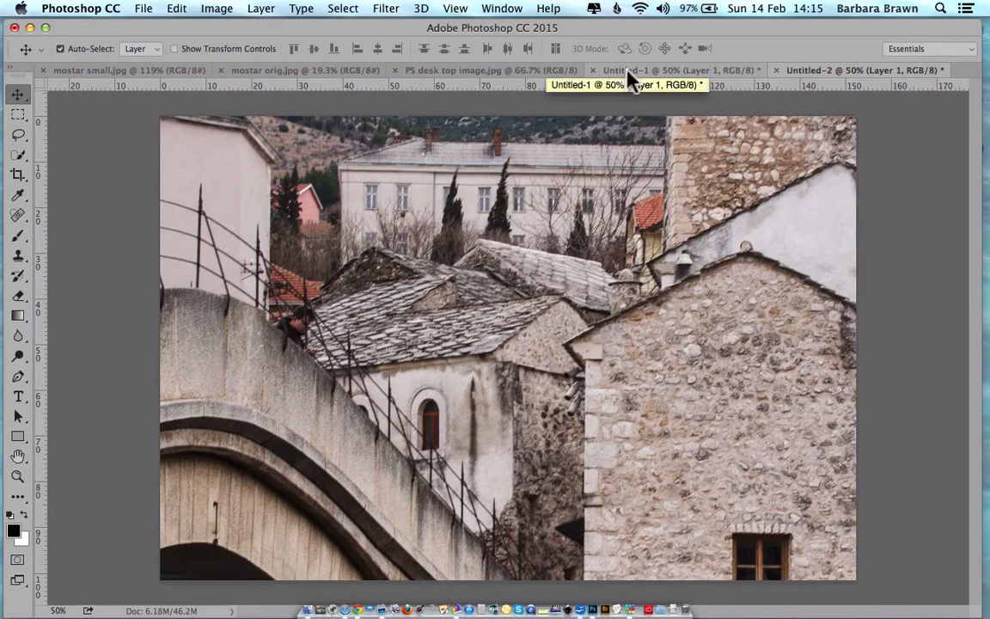
left_click(679, 68)
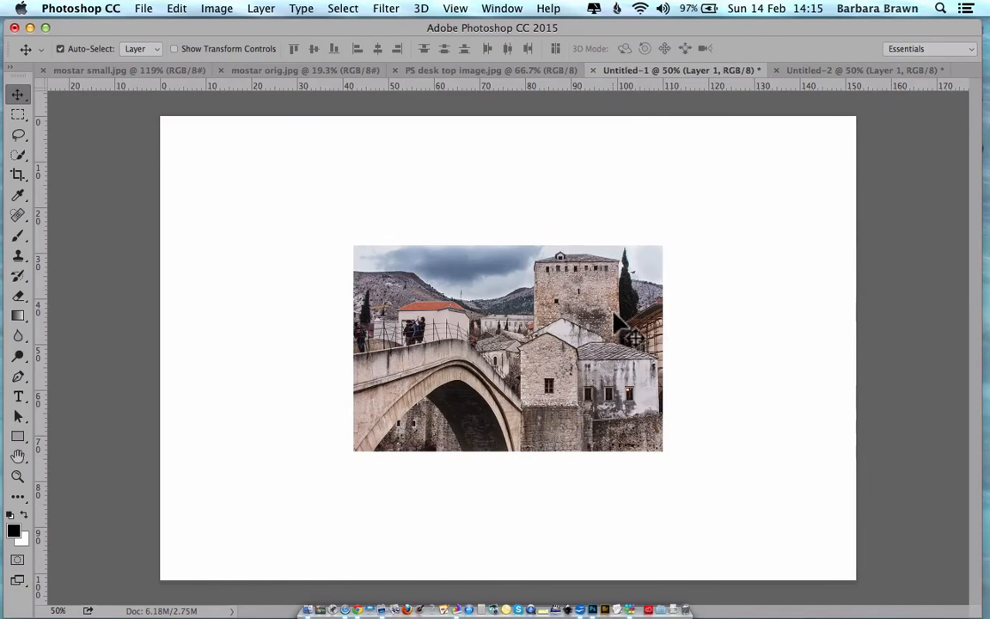
mouse_move(450, 318)
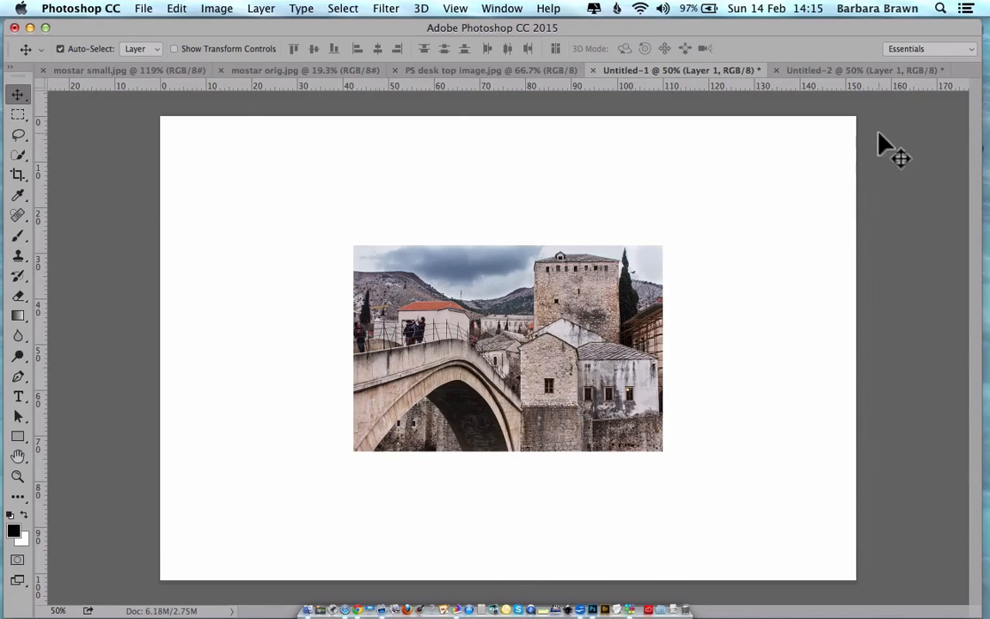
mouse_move(777, 98)
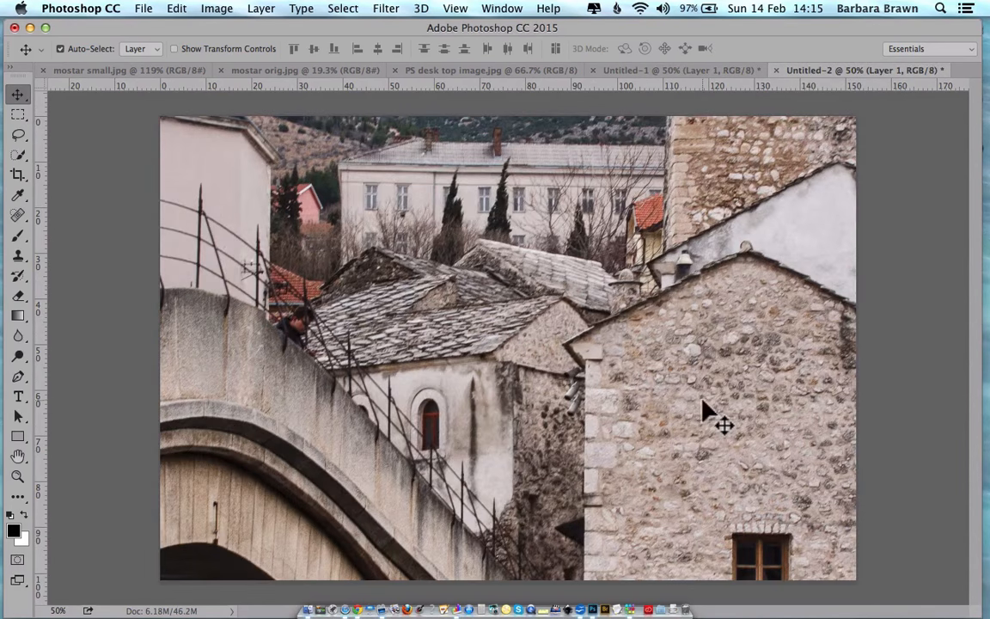
left_click_drag(725, 424, 558, 360)
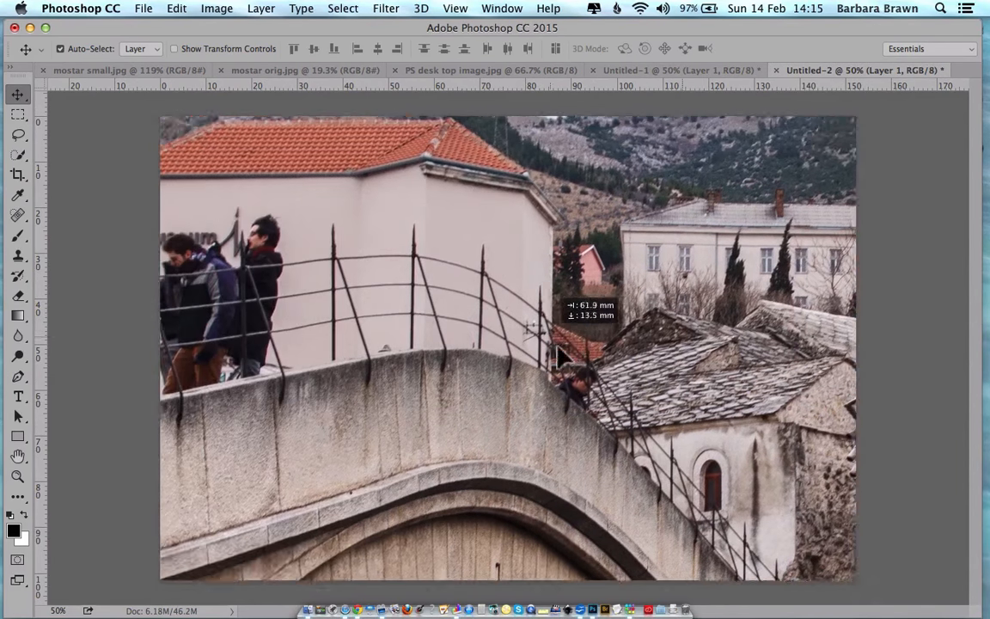
left_click_drag(558, 353, 842, 541)
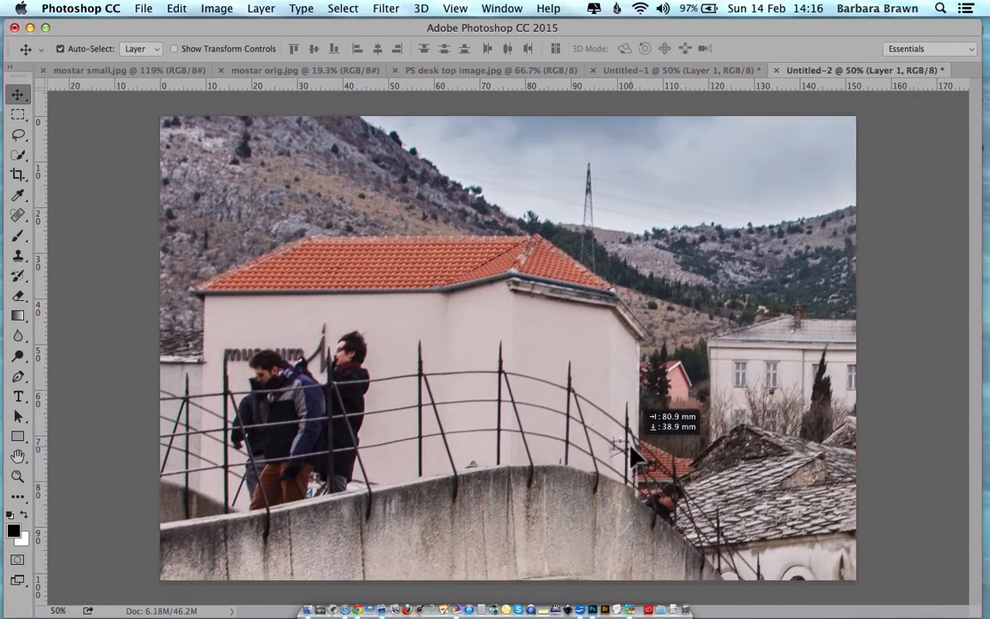
left_click(175, 7)
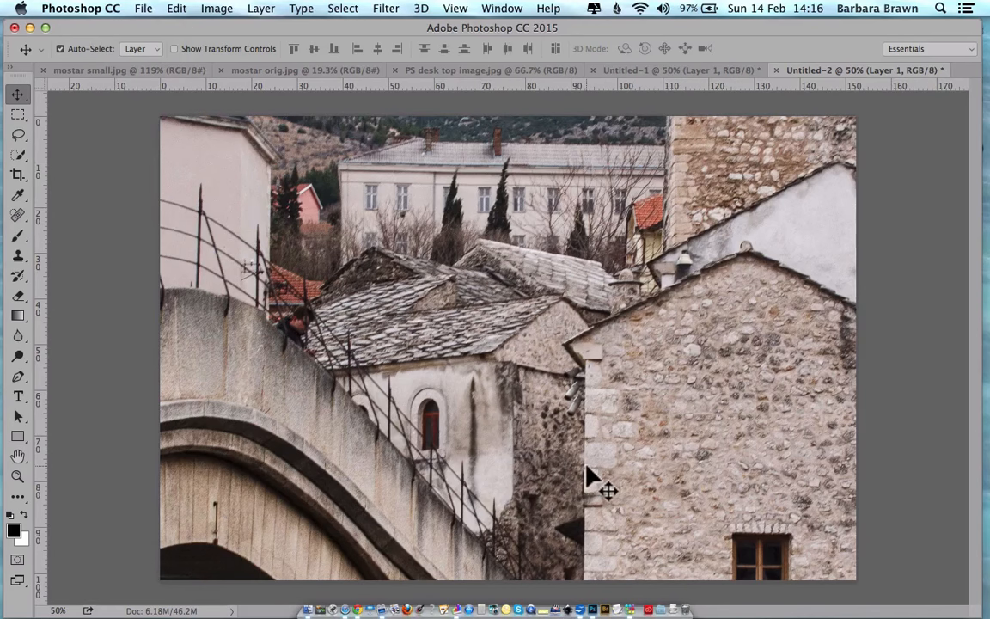
mouse_move(577, 515)
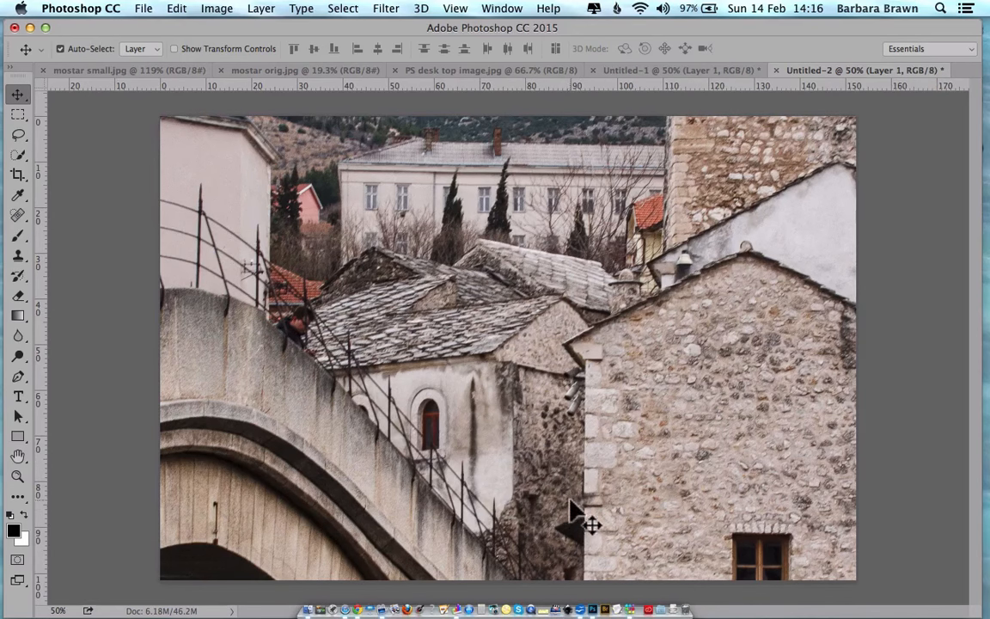
mouse_move(564, 505)
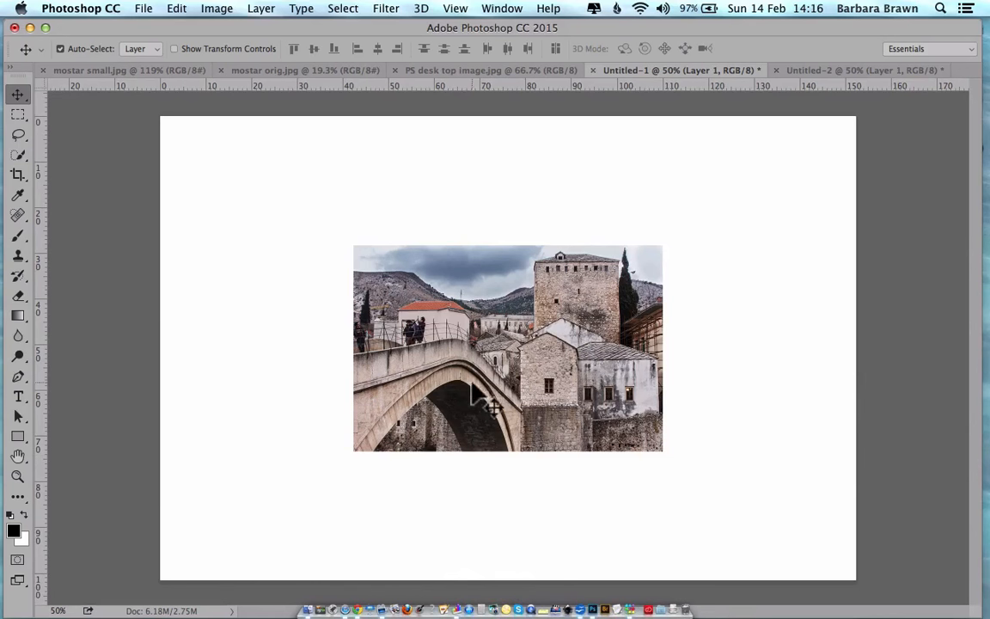
mouse_move(674, 553)
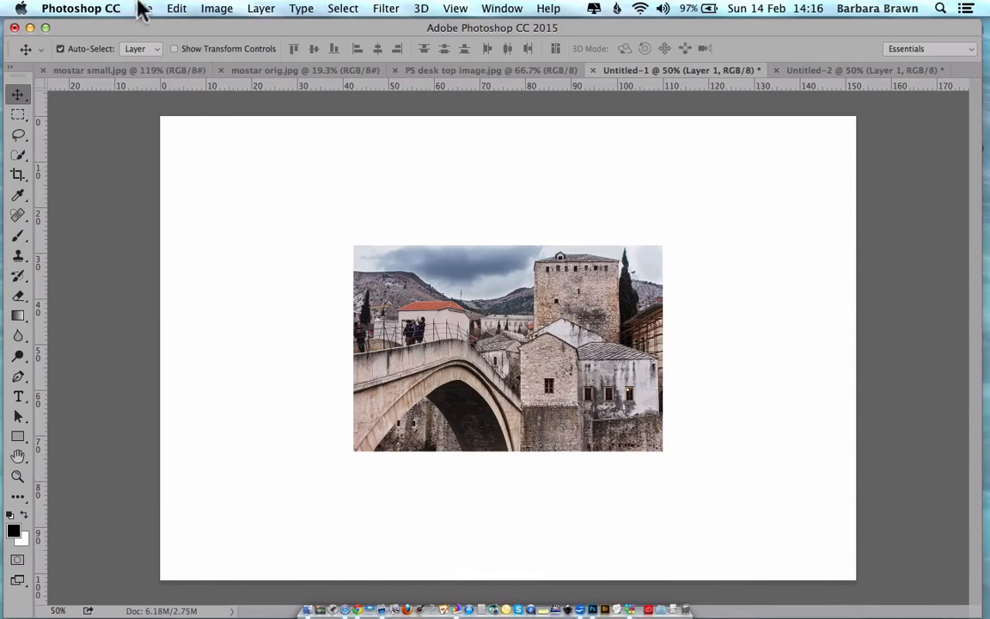
Free Transform the small photo layer, dragging its handles until it covers the whole 6×4 canvas.
left_click(176, 7)
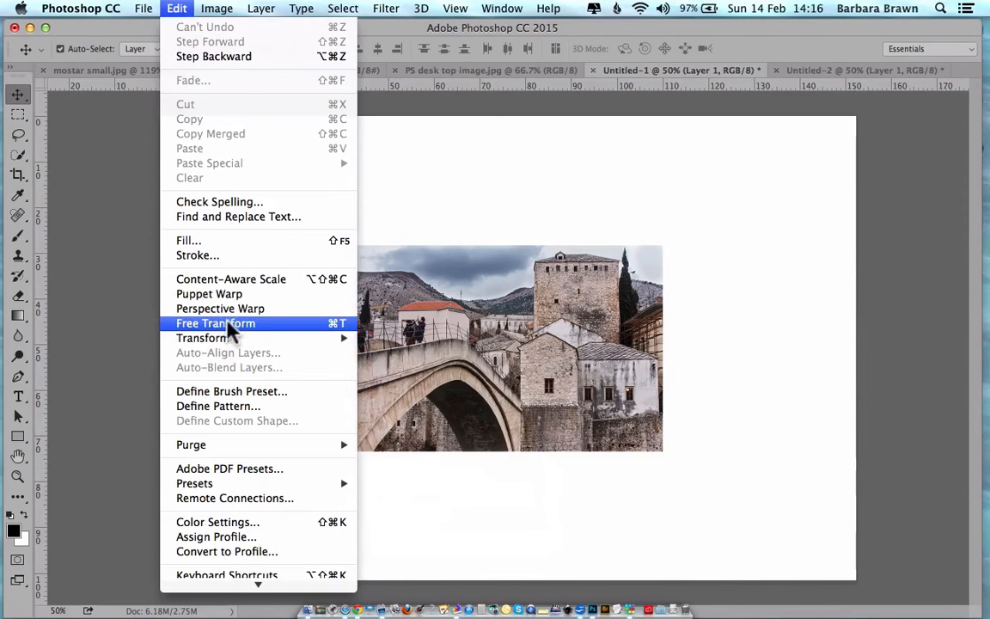
left_click(215, 323)
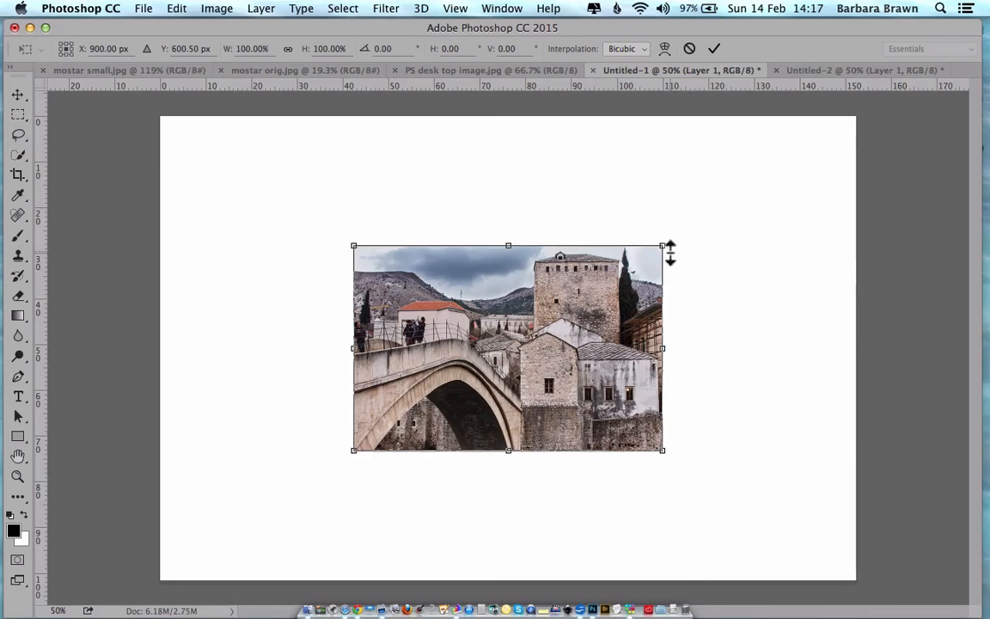
mouse_move(364, 467)
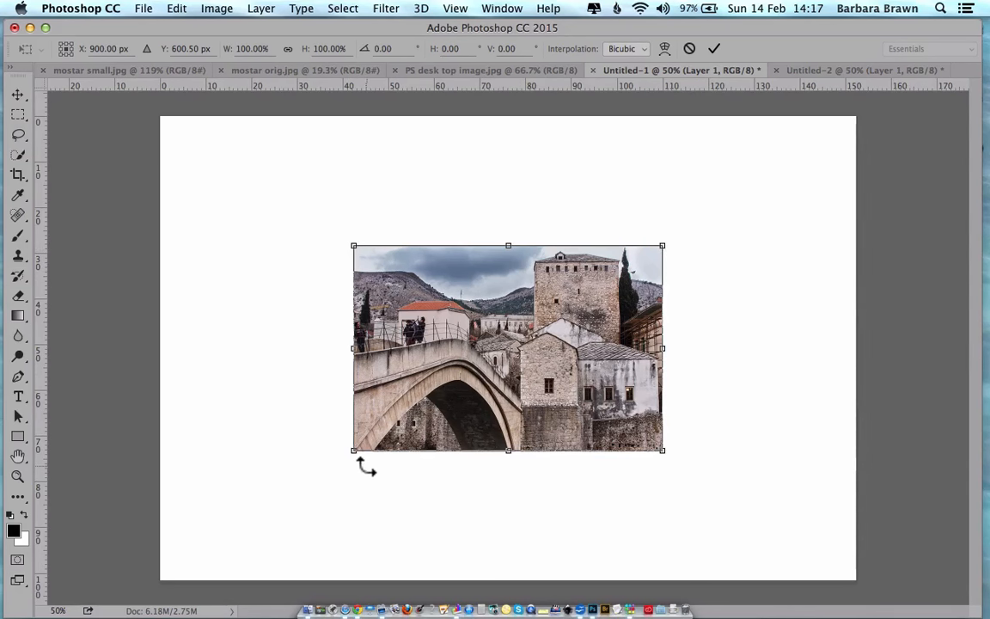
mouse_move(350, 242)
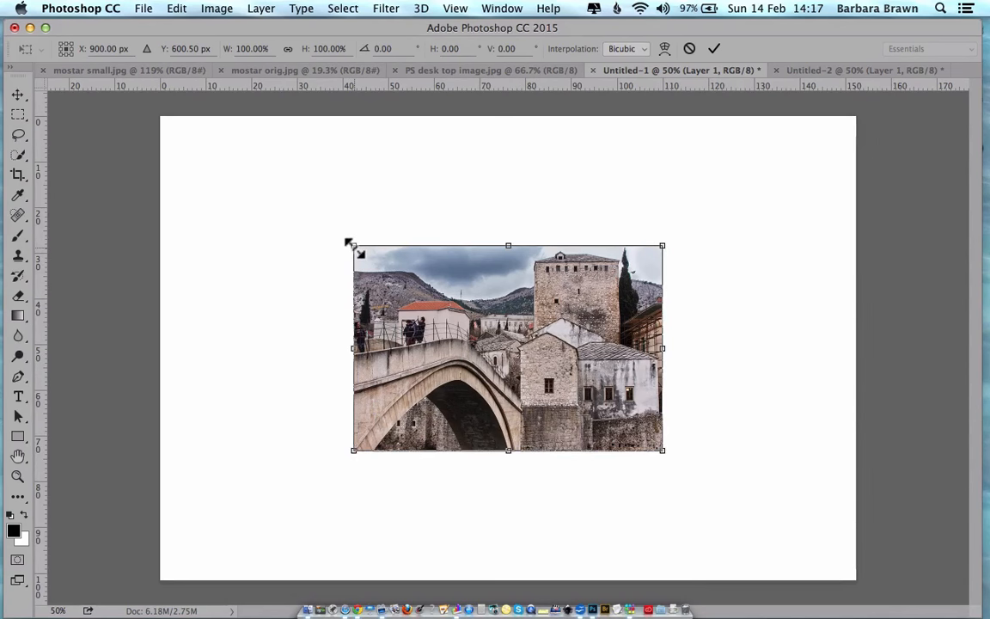
left_click_drag(351, 244, 205, 146)
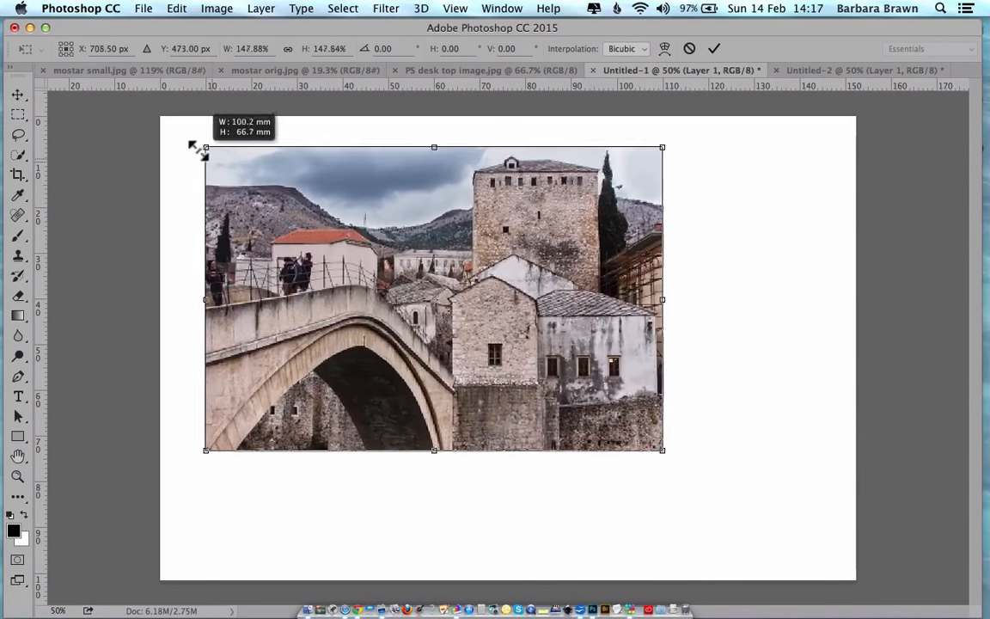
left_click_drag(206, 147, 146, 106)
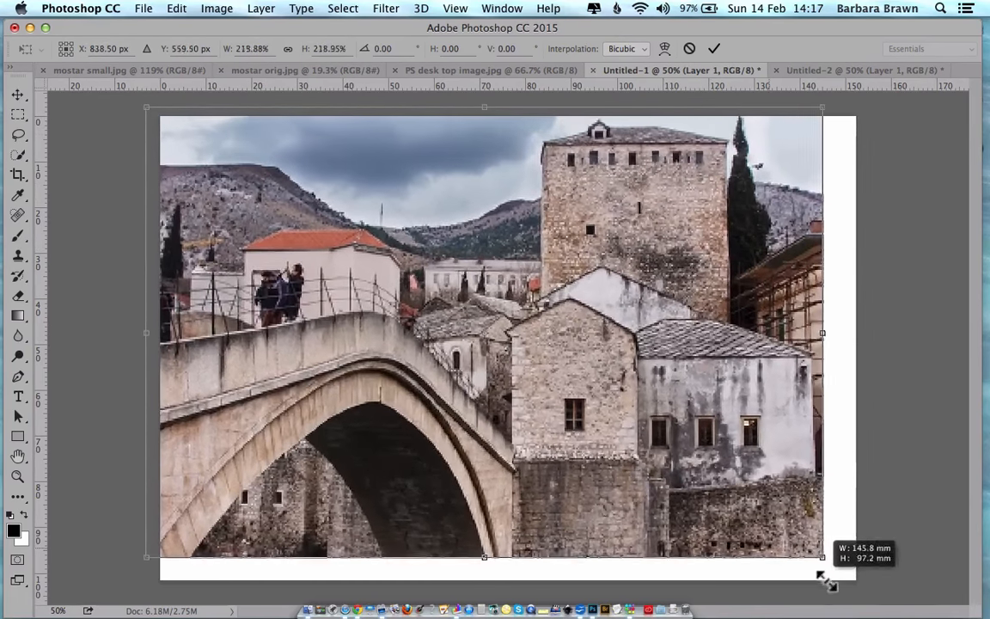
left_click_drag(821, 556, 866, 588)
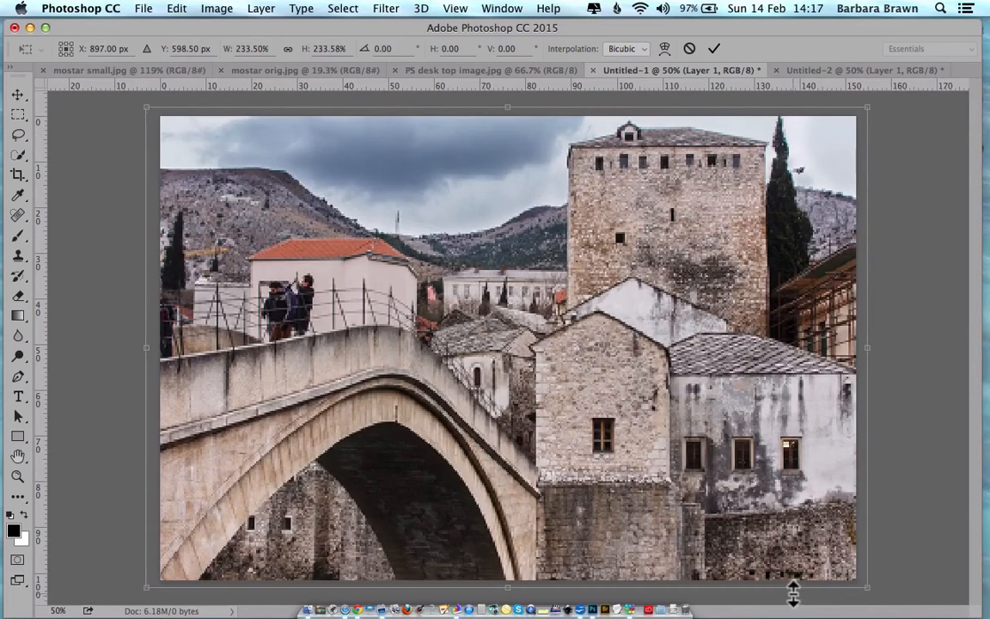
mouse_move(333, 261)
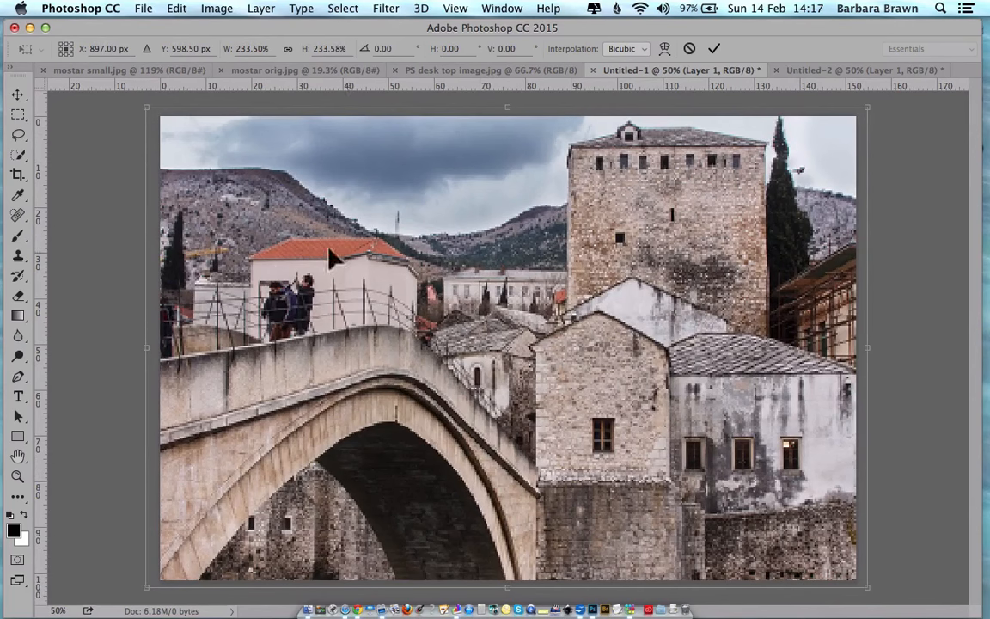
left_click_drag(334, 258, 244, 266)
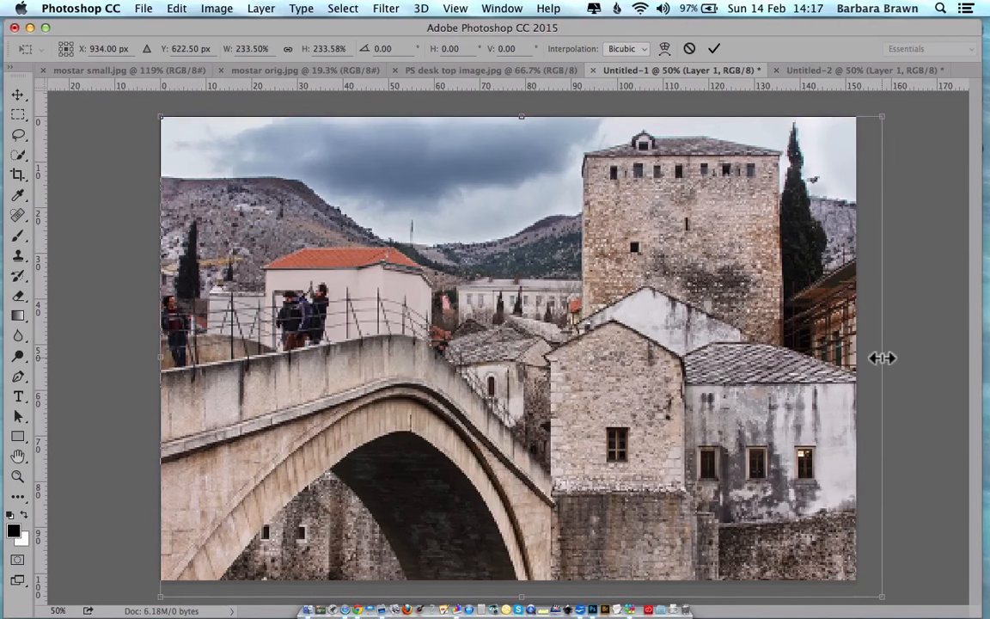
left_click_drag(880, 357, 856, 358)
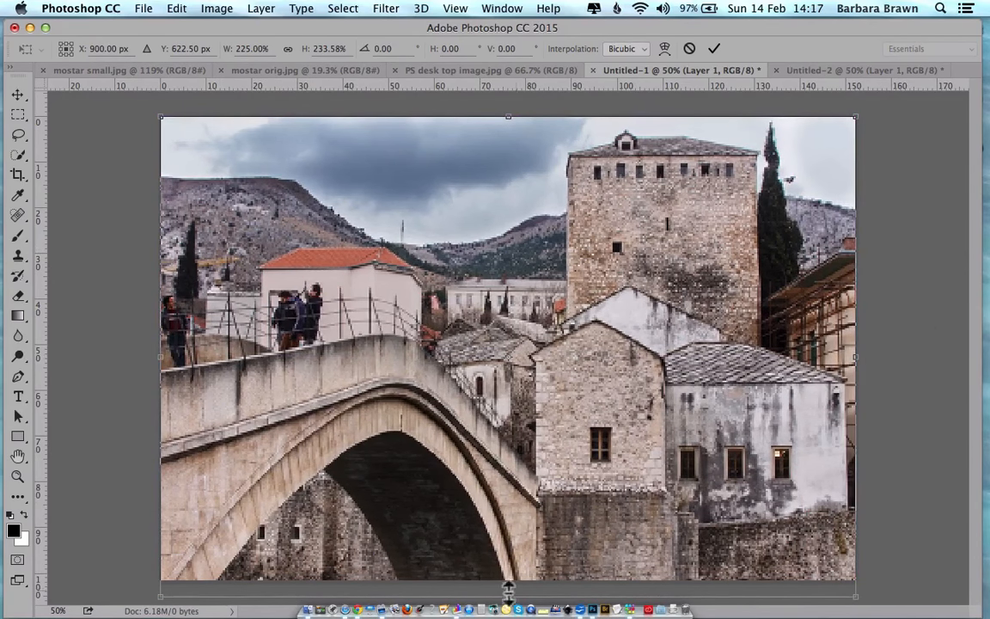
mouse_move(575, 570)
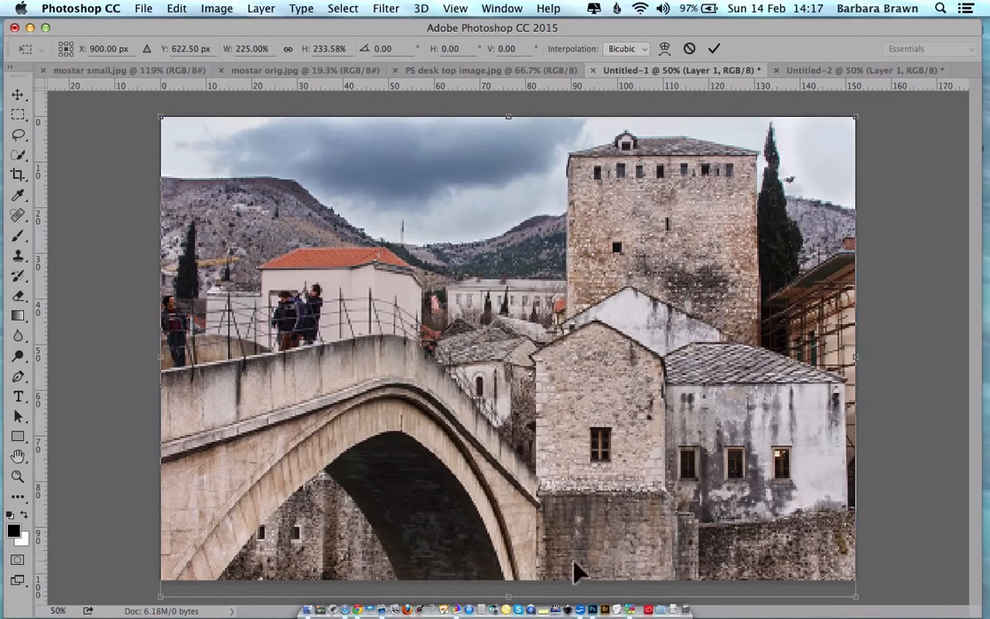
left_click_drag(508, 595, 512, 581)
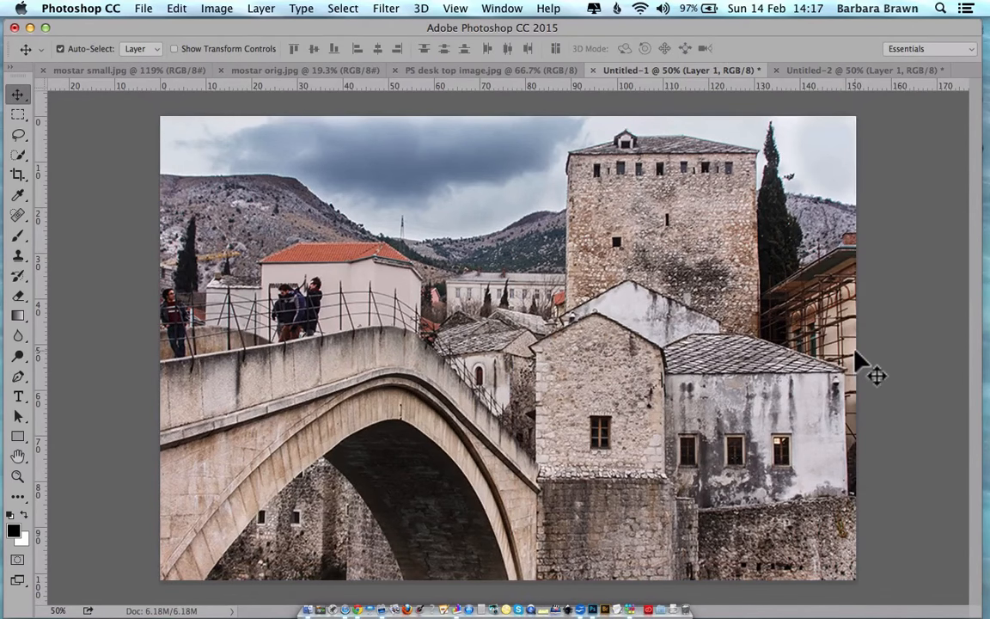
mouse_move(885, 355)
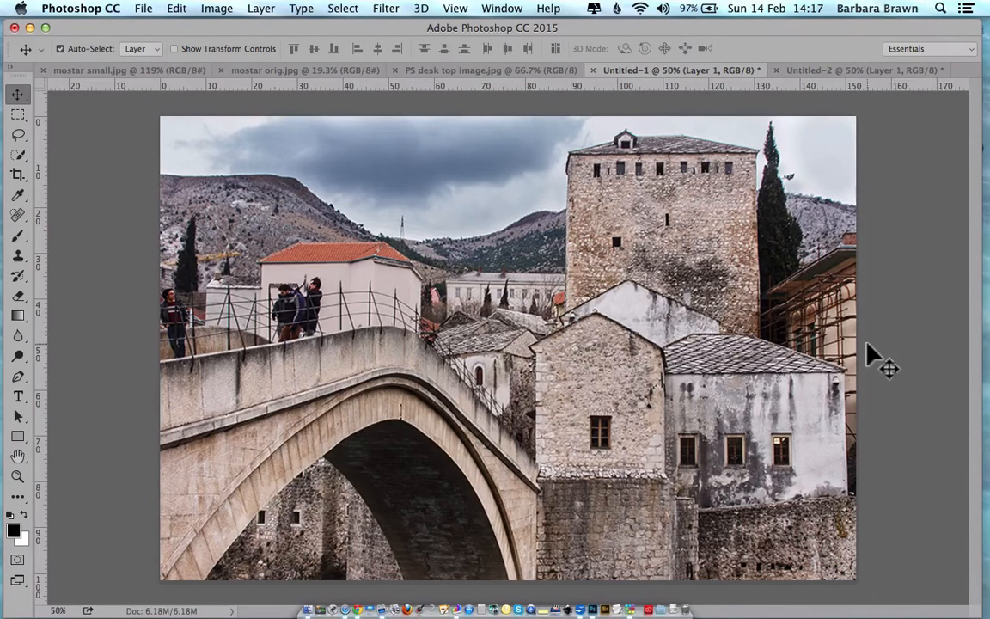
mouse_move(862, 356)
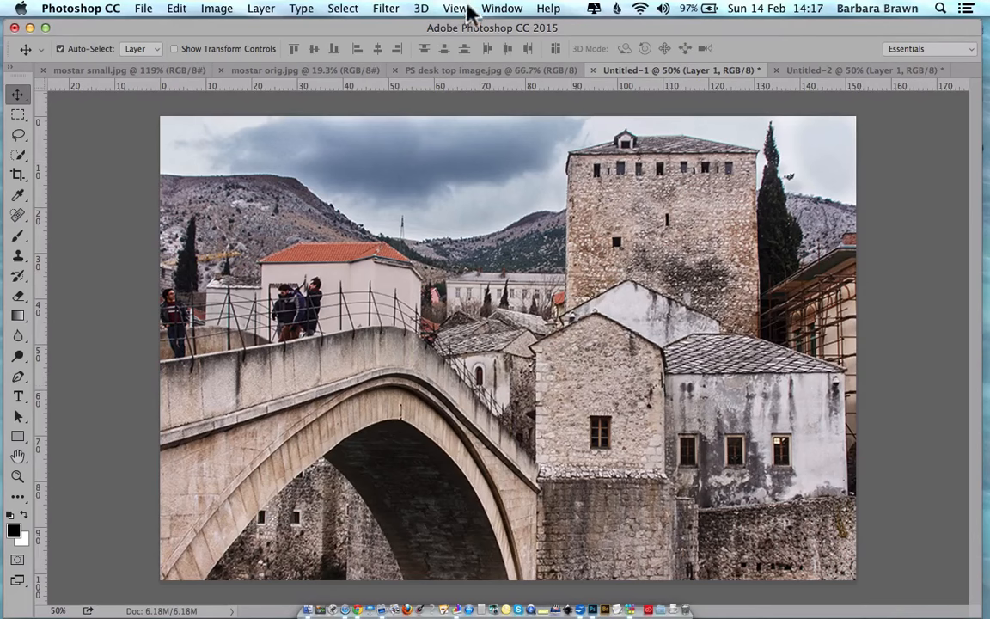
mouse_move(490, 45)
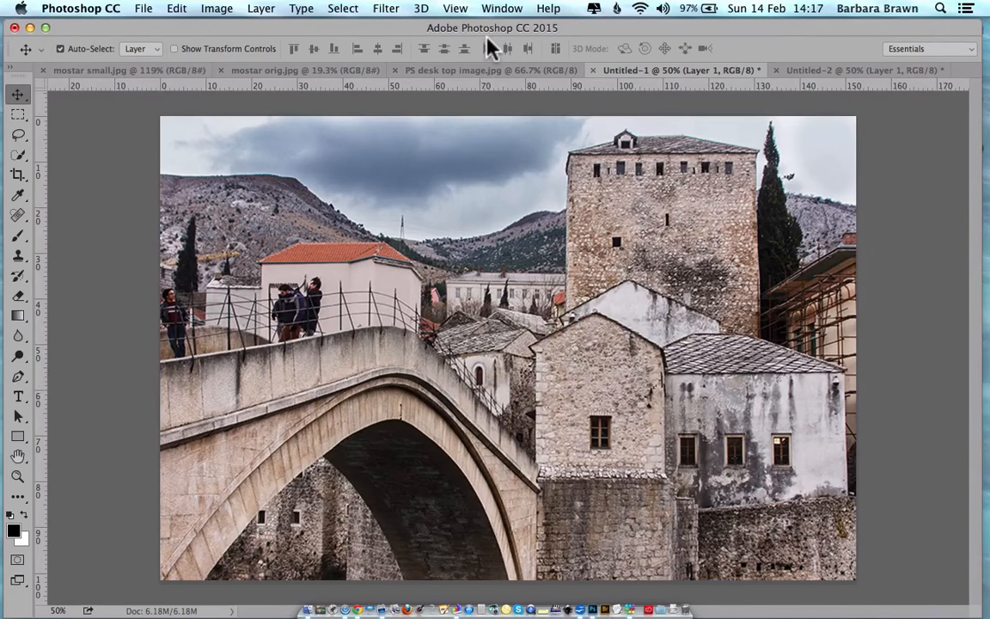
mouse_move(485, 48)
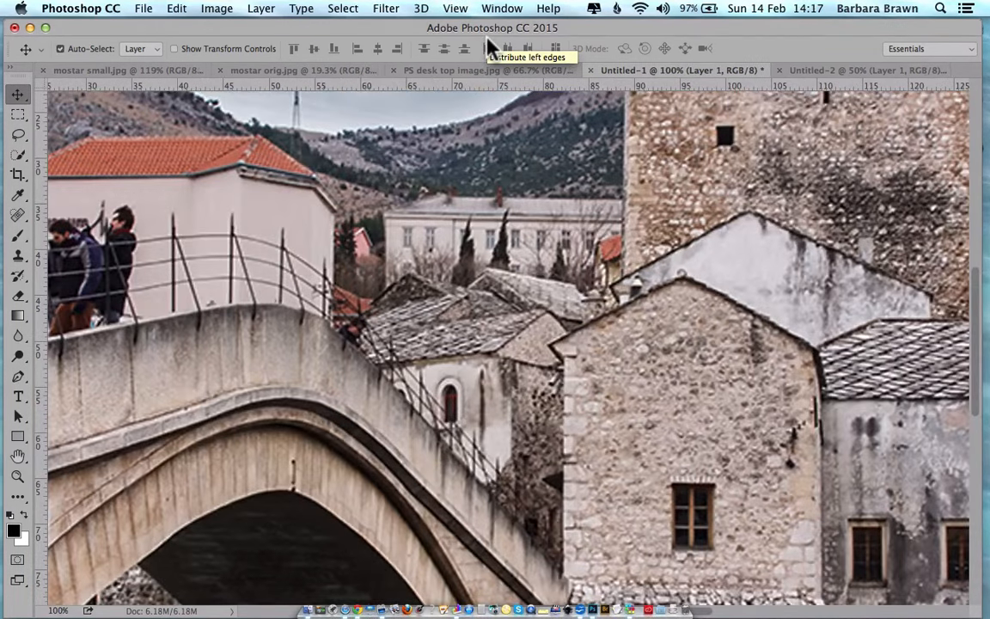
mouse_move(278, 268)
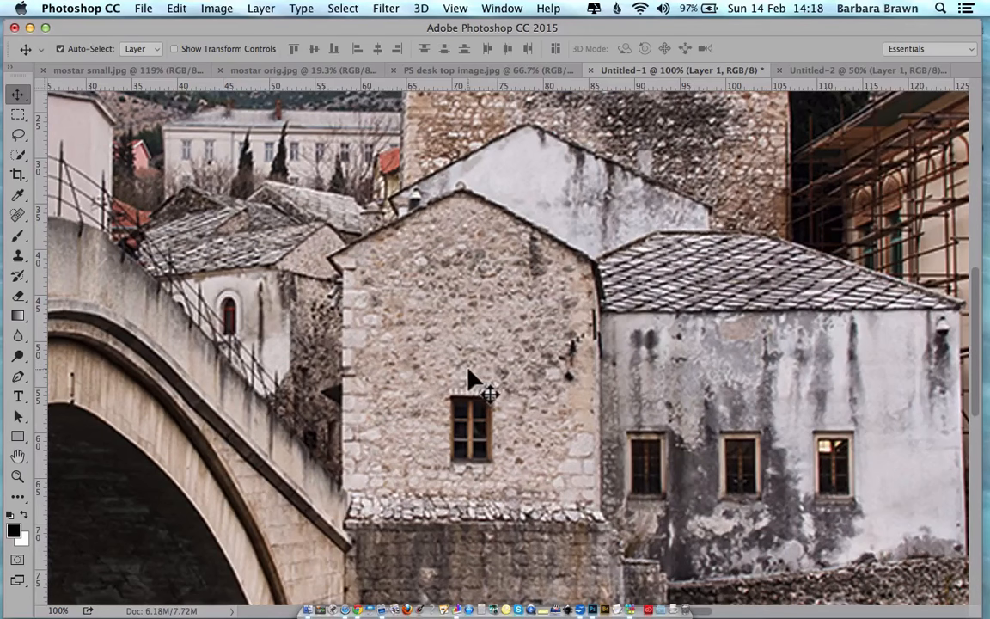
mouse_move(481, 387)
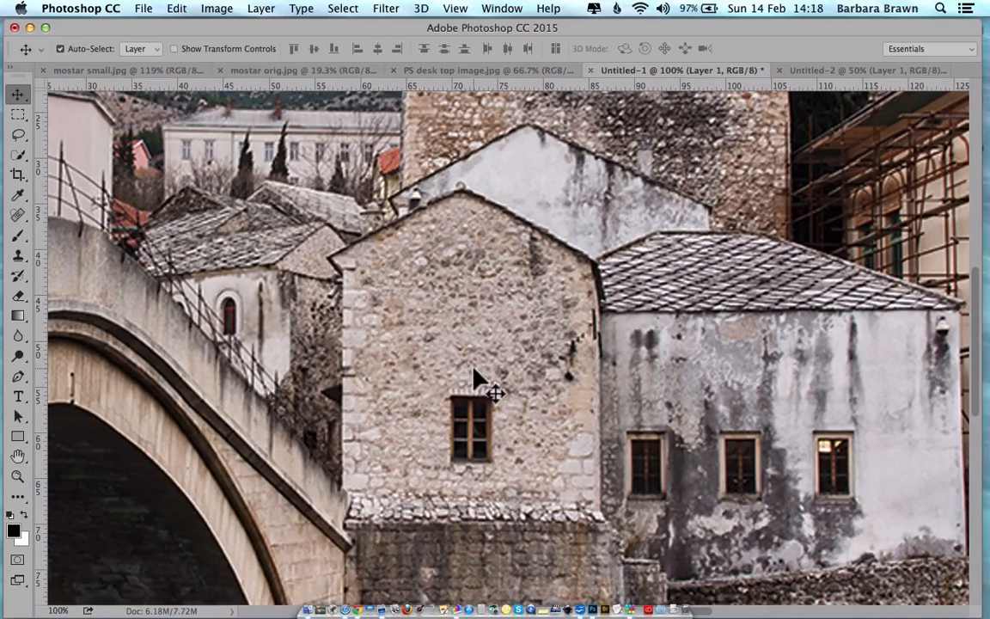
mouse_move(479, 381)
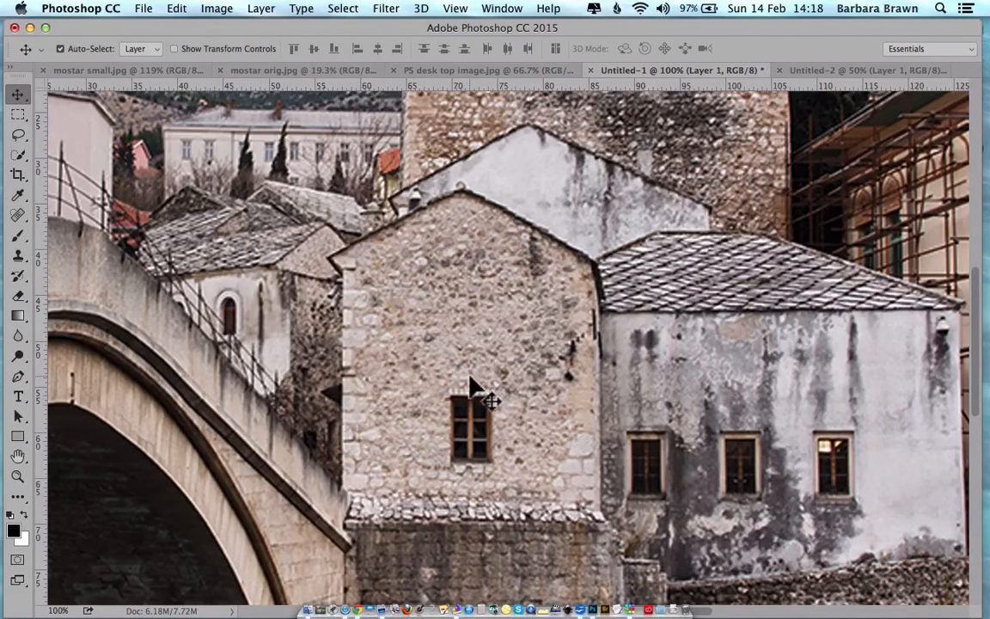
mouse_move(488, 404)
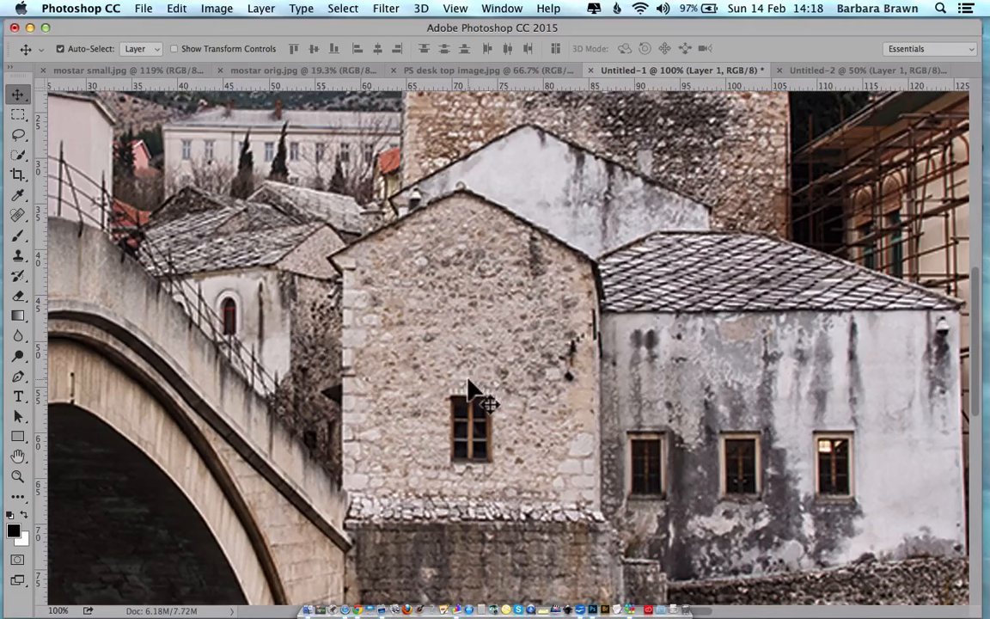
mouse_move(644, 352)
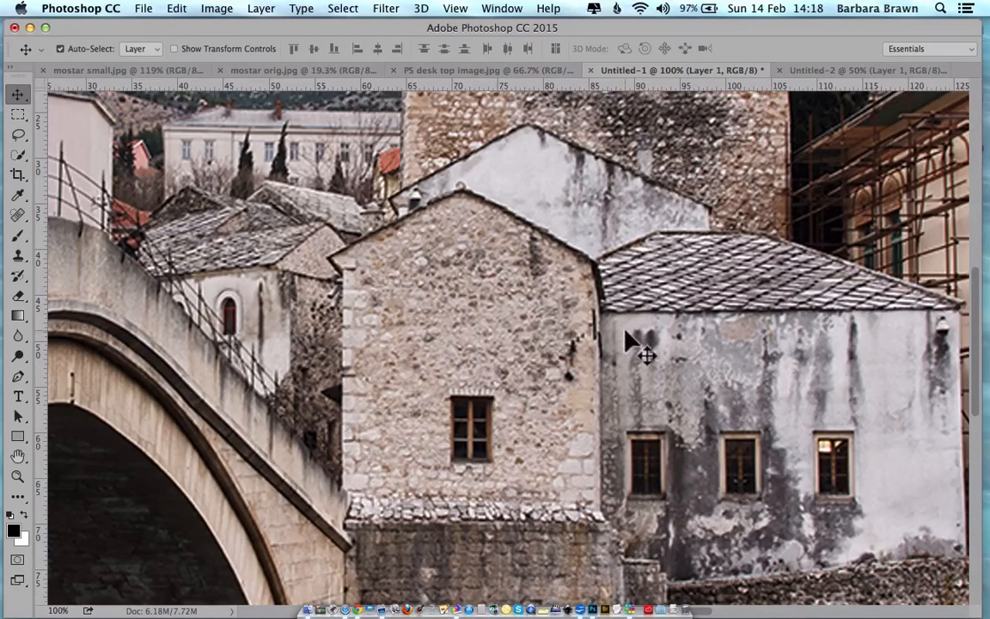
mouse_move(759, 536)
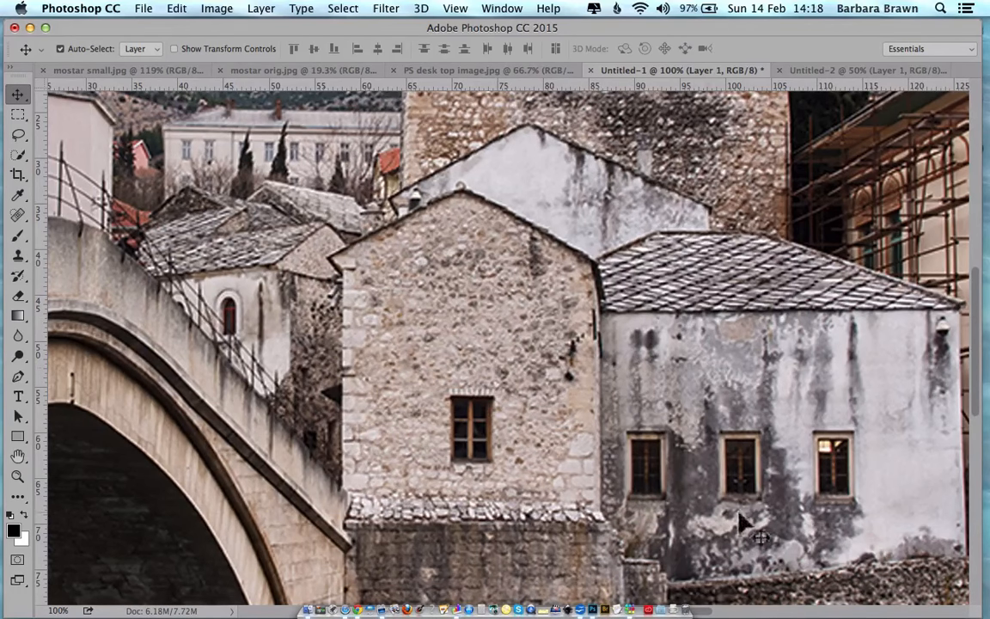
mouse_move(687, 224)
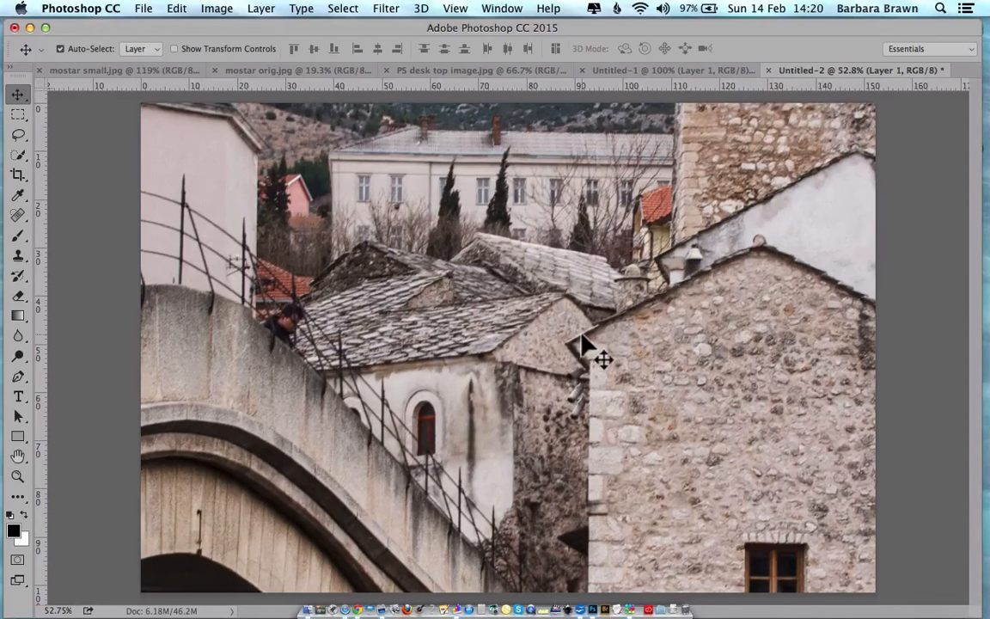
mouse_move(543, 271)
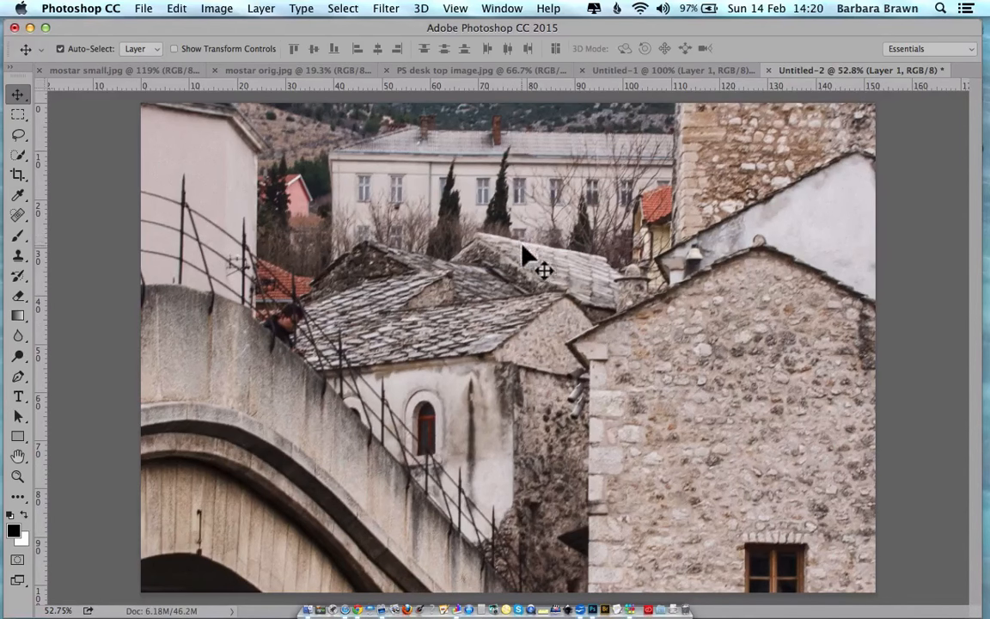
mouse_move(190, 135)
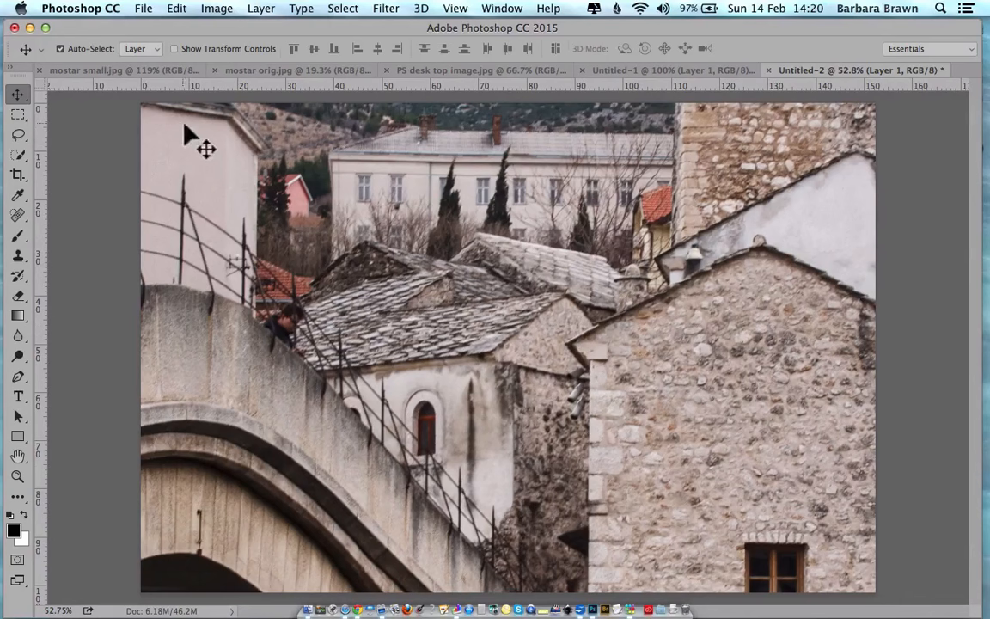
mouse_move(753, 529)
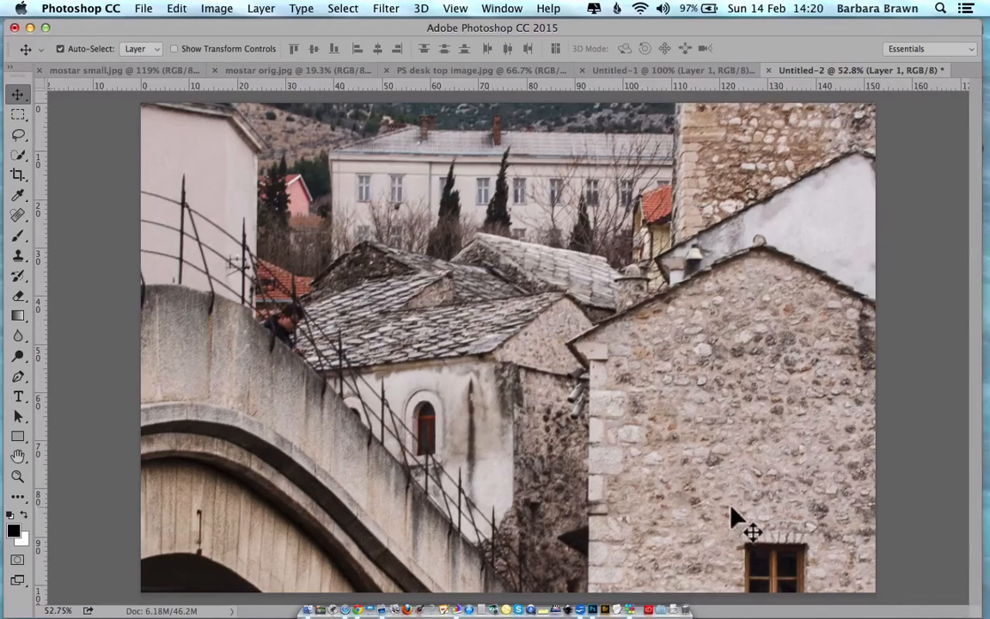
mouse_move(128, 138)
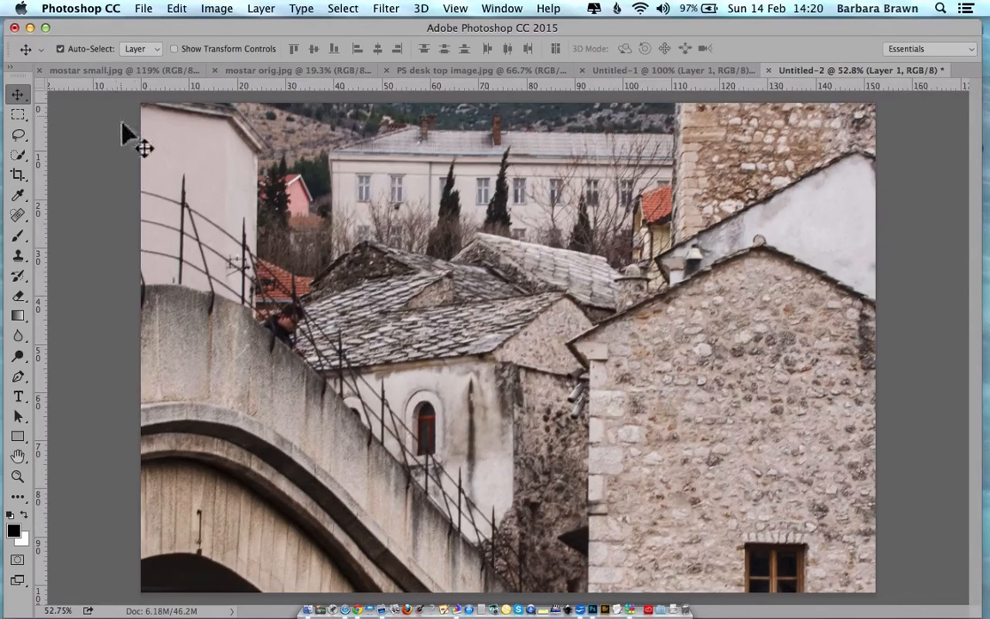
mouse_move(206, 193)
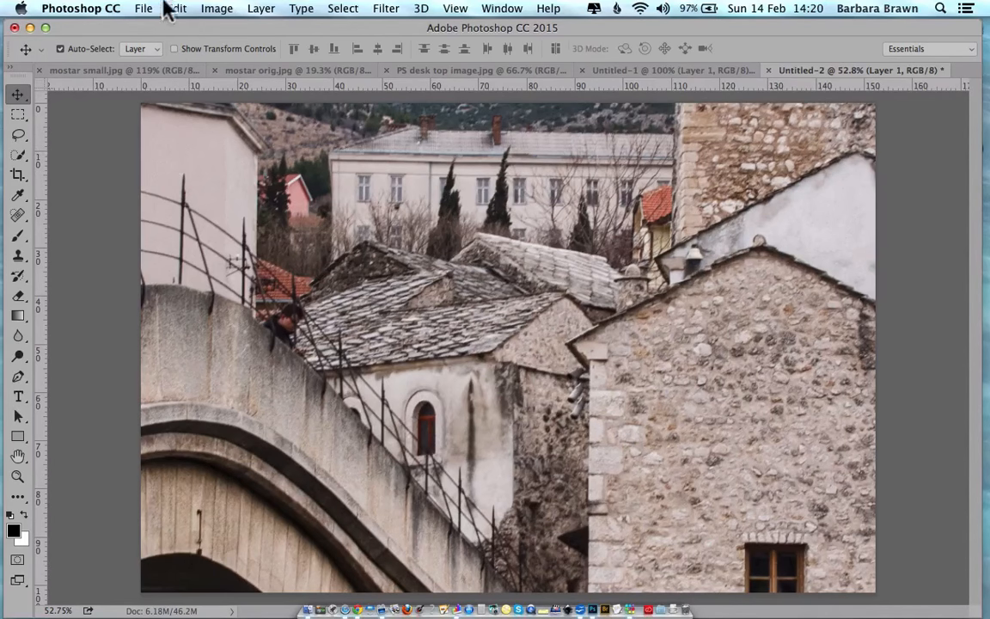
Start a Free Transform on Untitled-2's oversized original photo layer.
left_click(176, 7)
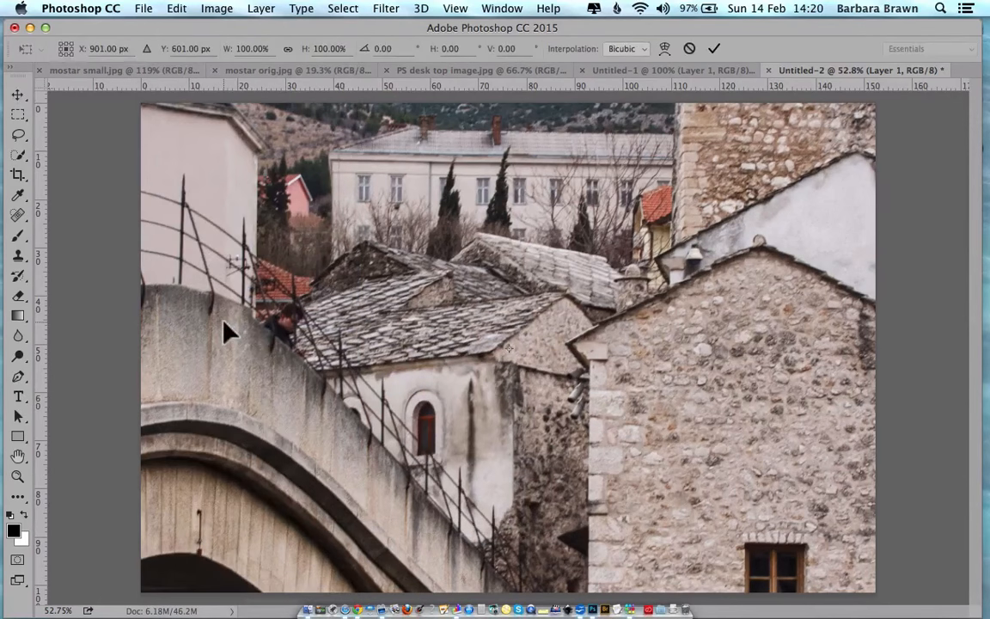
mouse_move(926, 426)
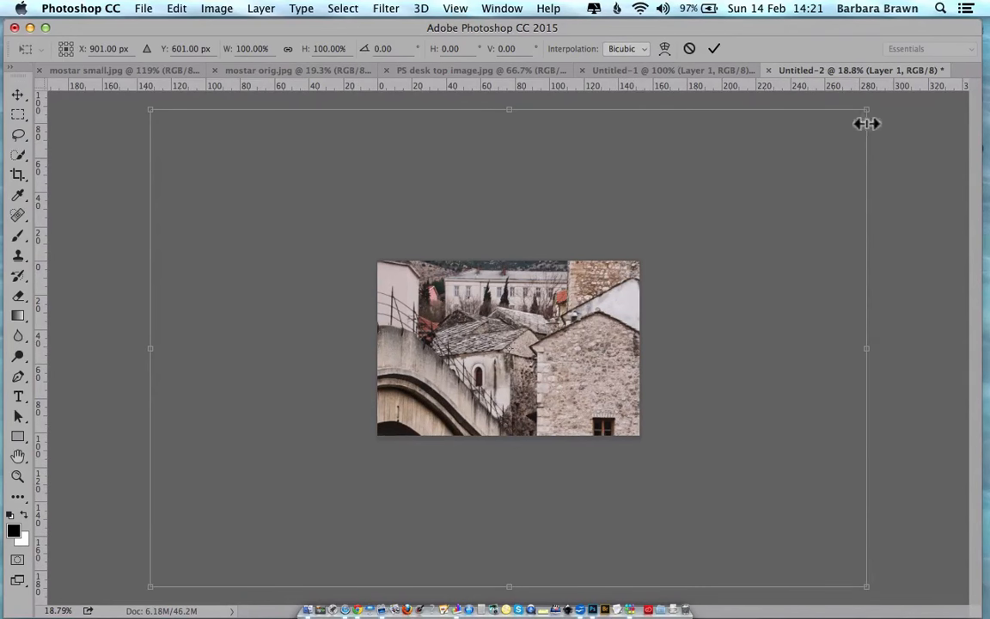
mouse_move(866, 110)
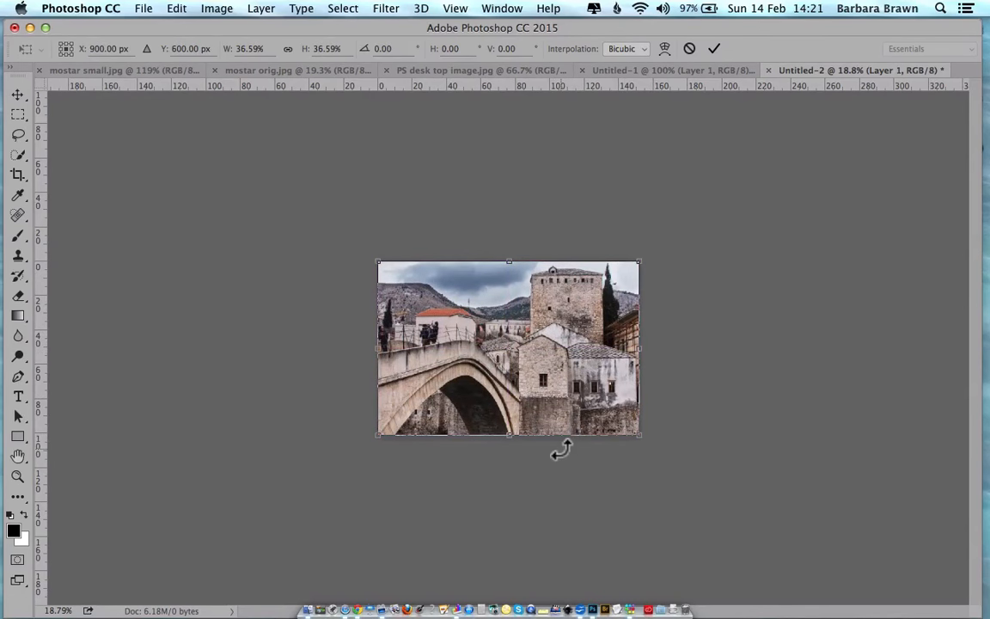
mouse_move(763, 254)
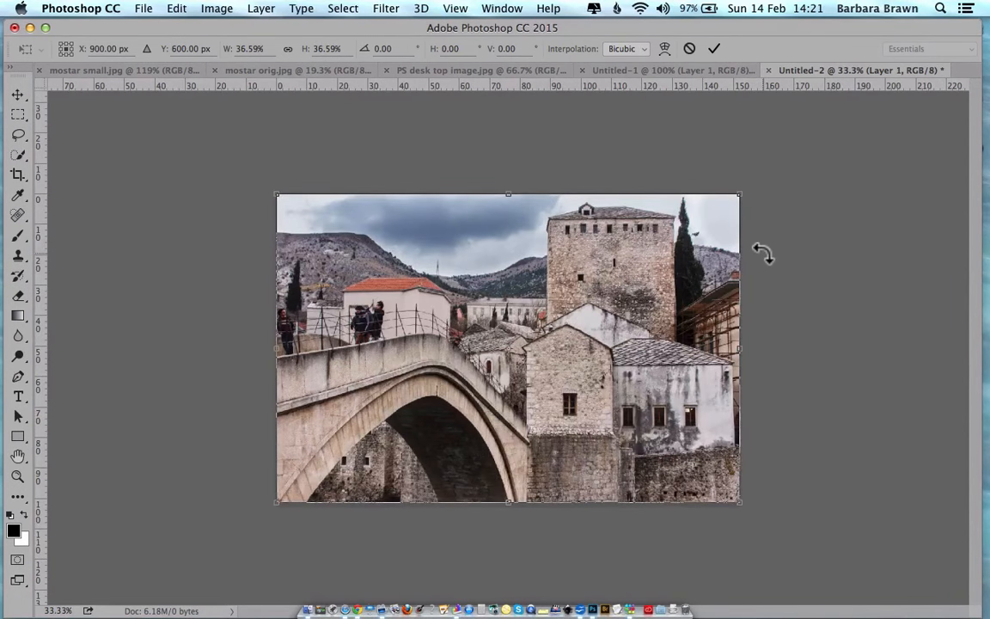
Commit the original photo scaled down to about 37% to fit the canvas.
left_click(715, 49)
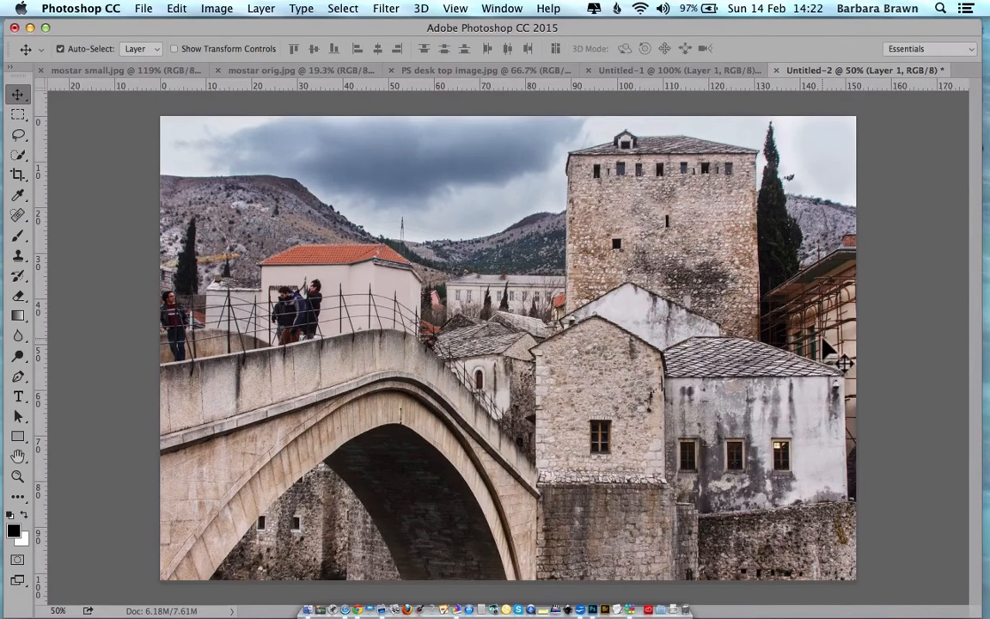
mouse_move(674, 86)
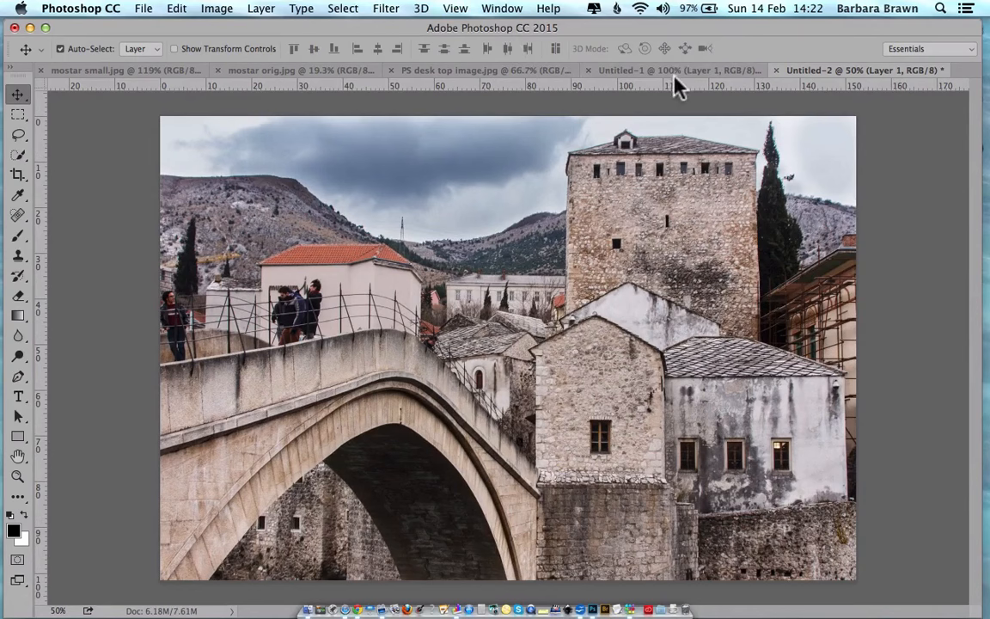
mouse_move(804, 77)
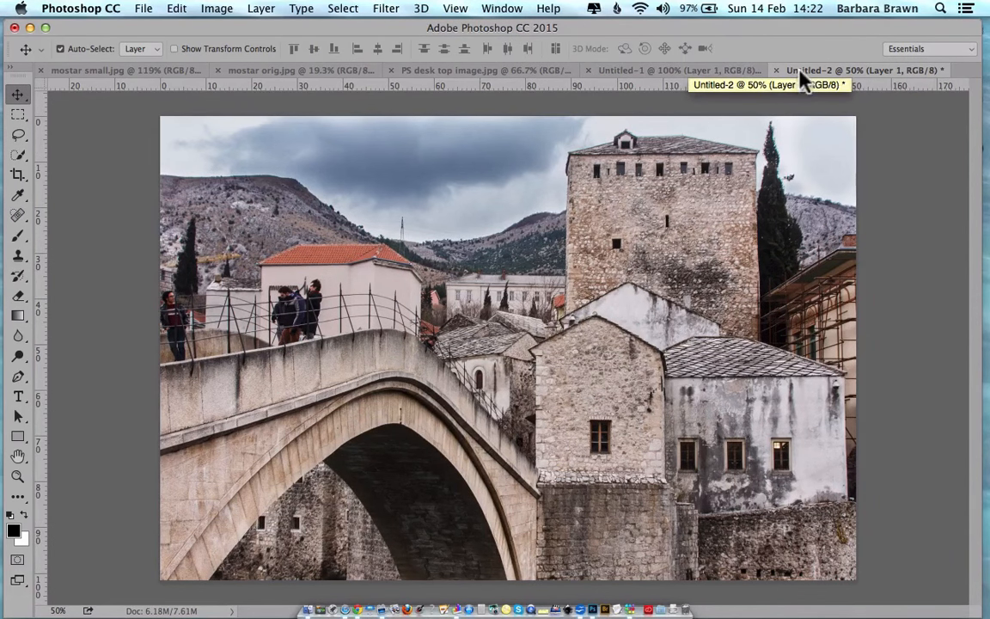
mouse_move(571, 334)
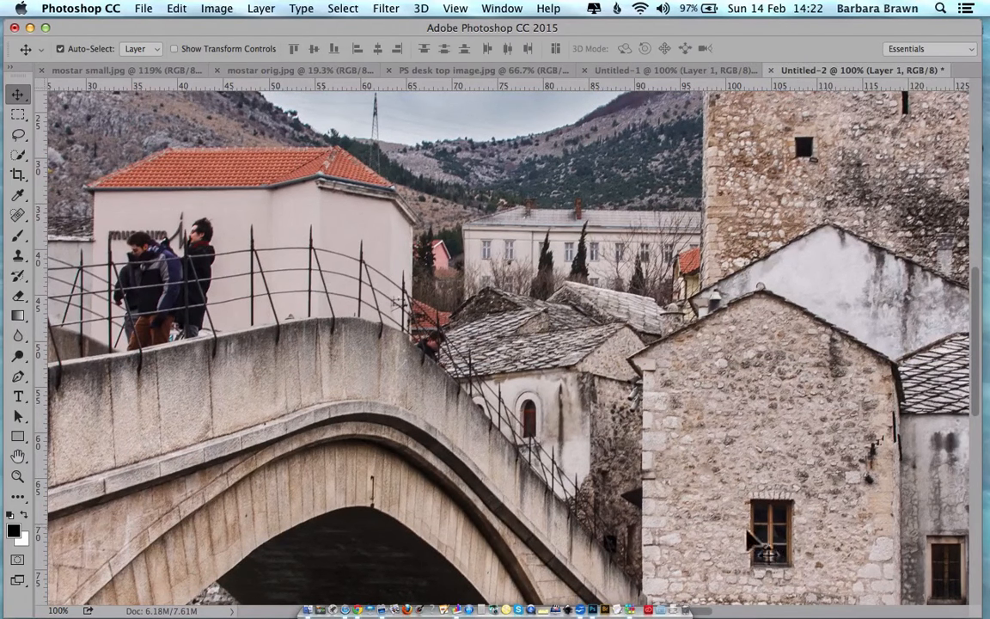
mouse_move(817, 395)
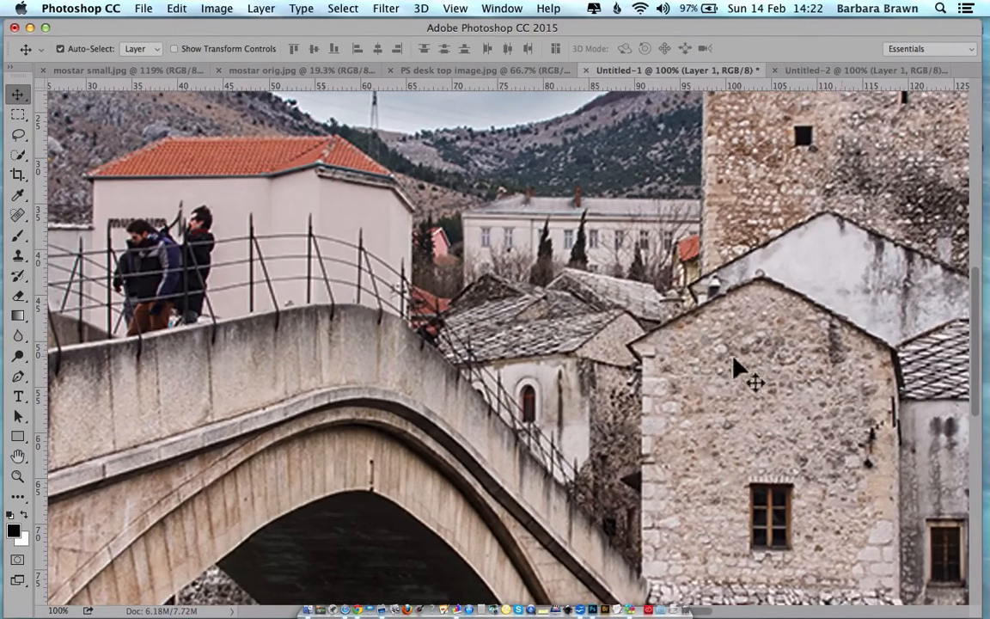
mouse_move(756, 433)
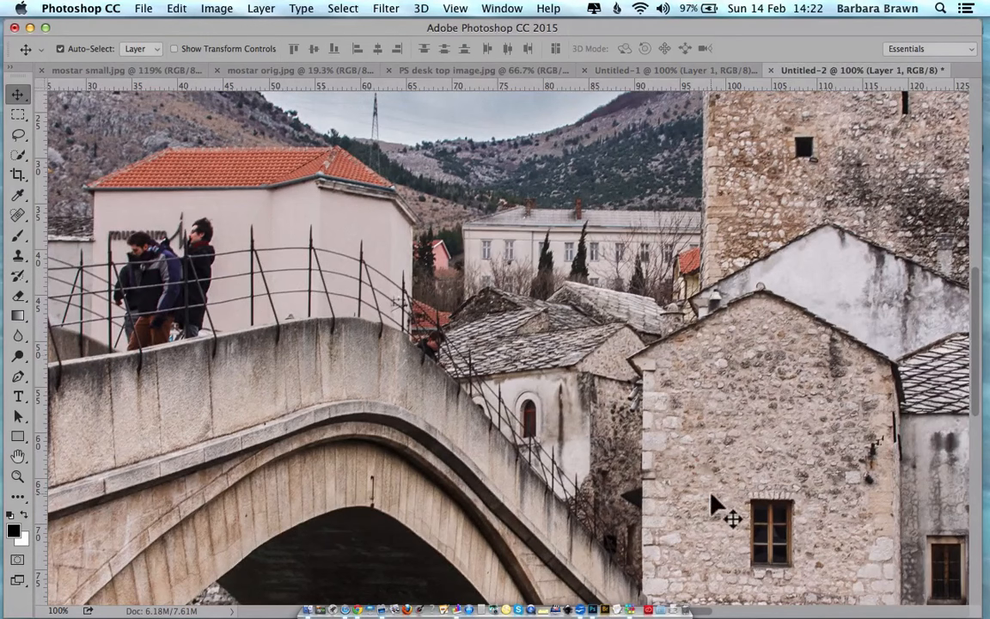
mouse_move(619, 519)
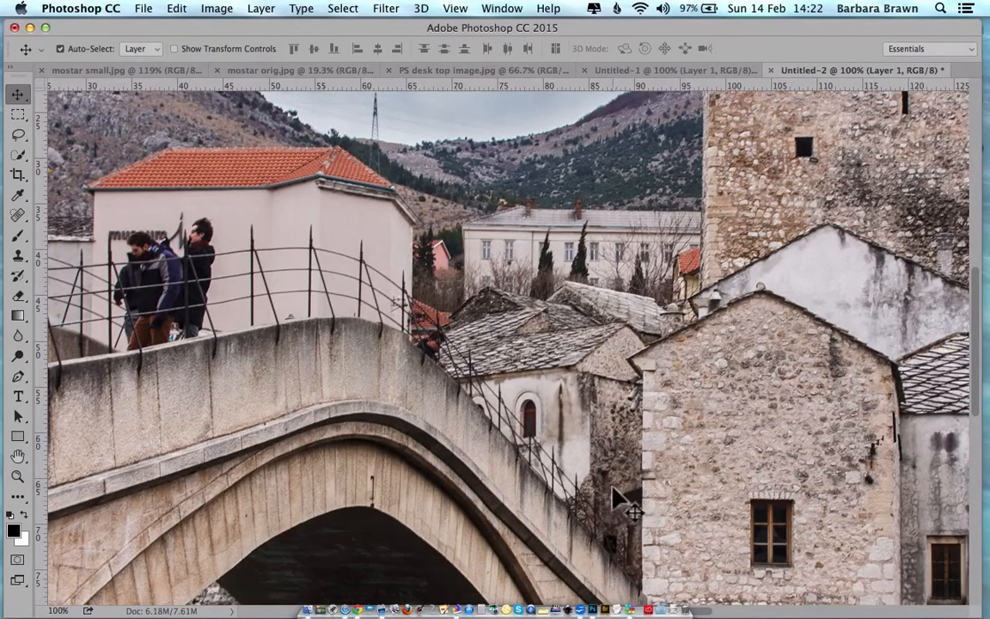
mouse_move(620, 479)
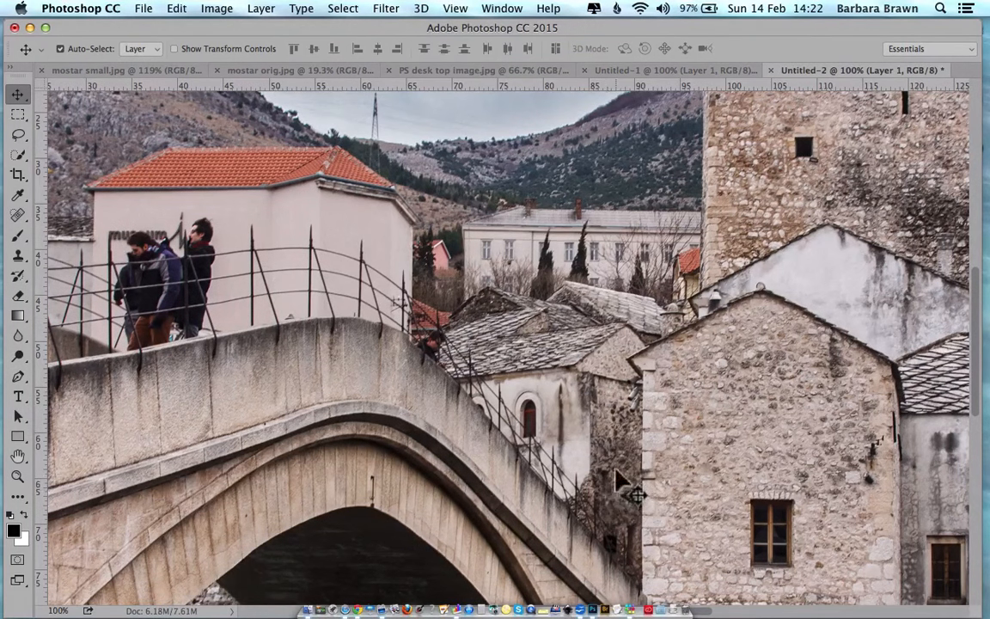
mouse_move(608, 492)
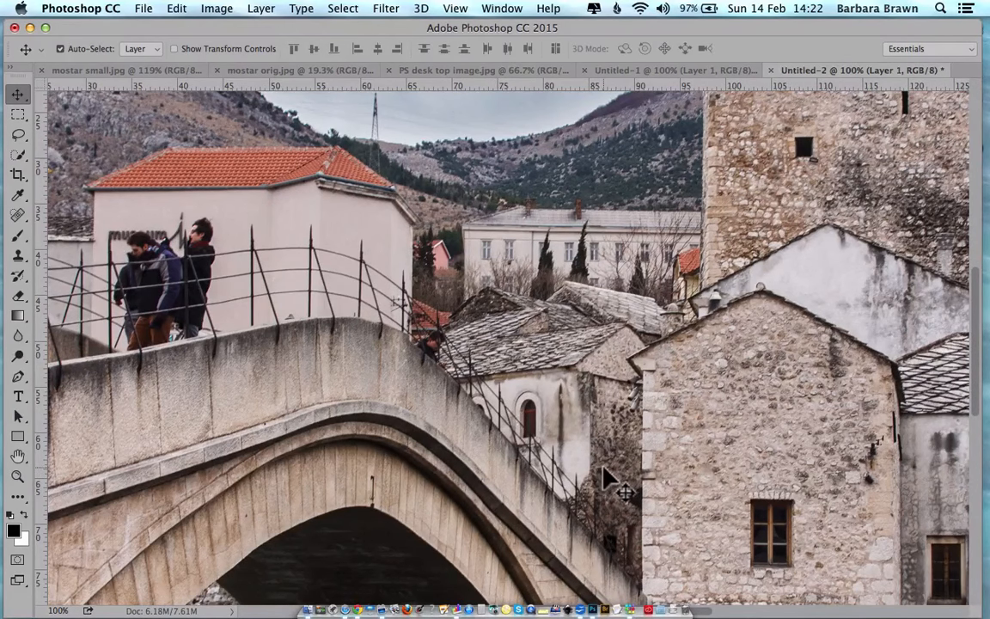
mouse_move(610, 473)
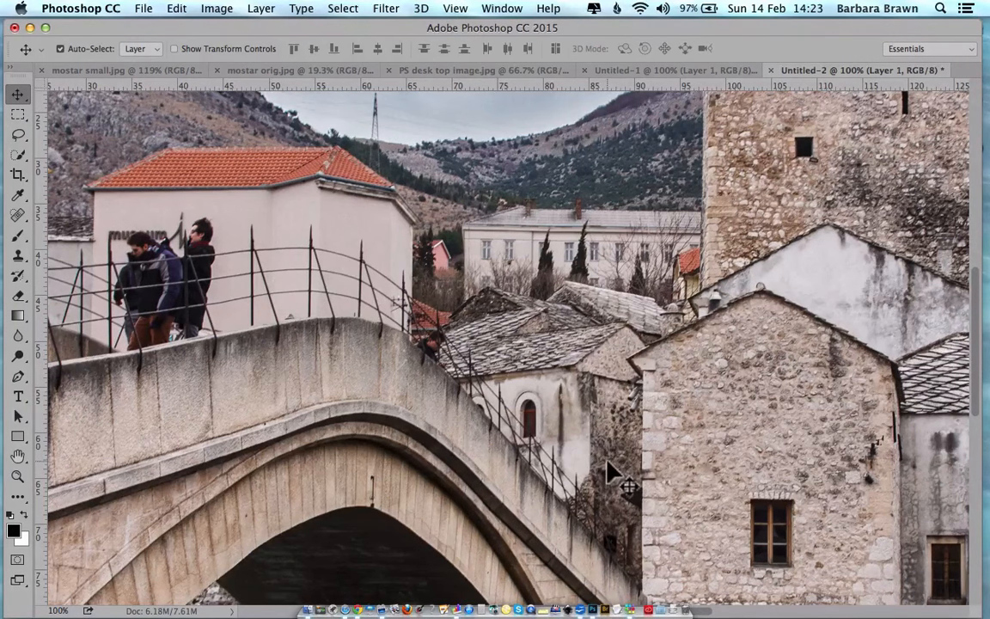